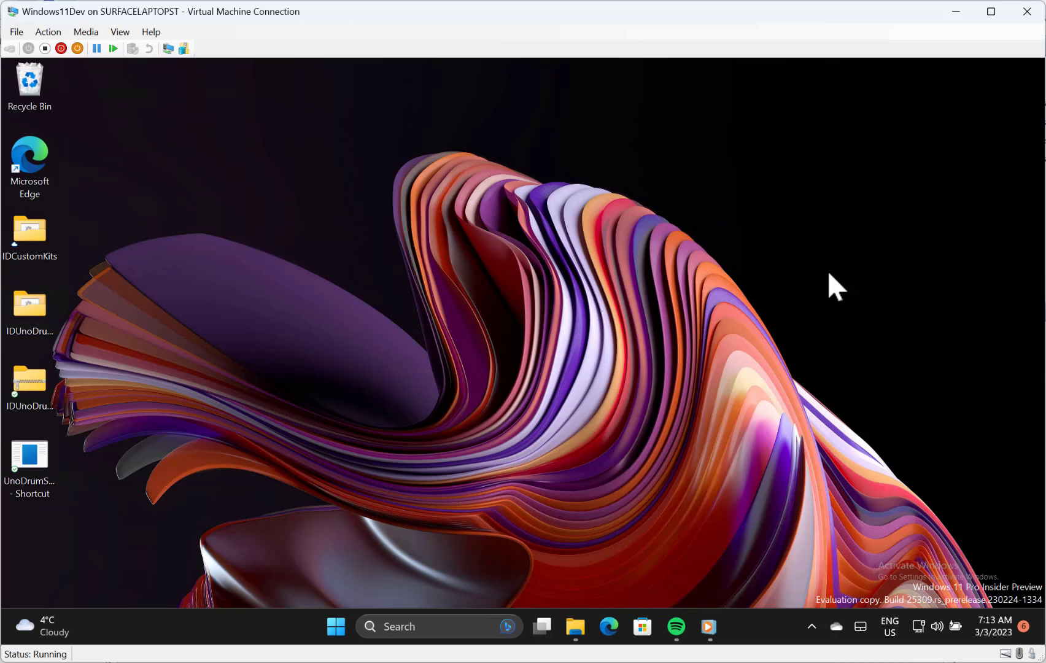
{"action": "mouse_move", "coordinate": [1009, 576]}
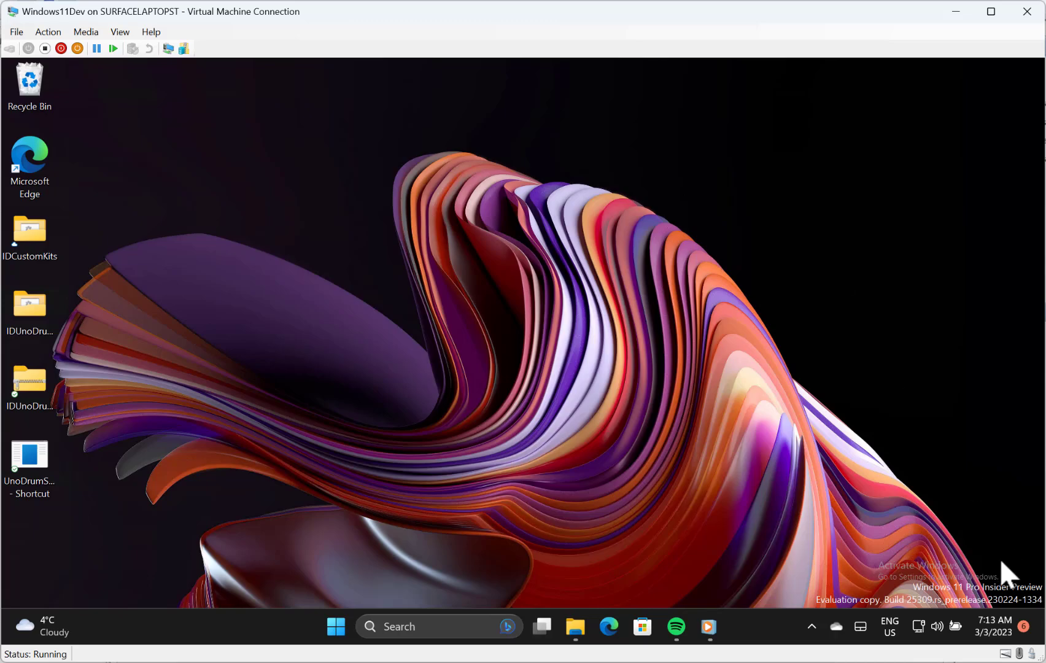
{"action": "mouse_move", "coordinate": [784, 552]}
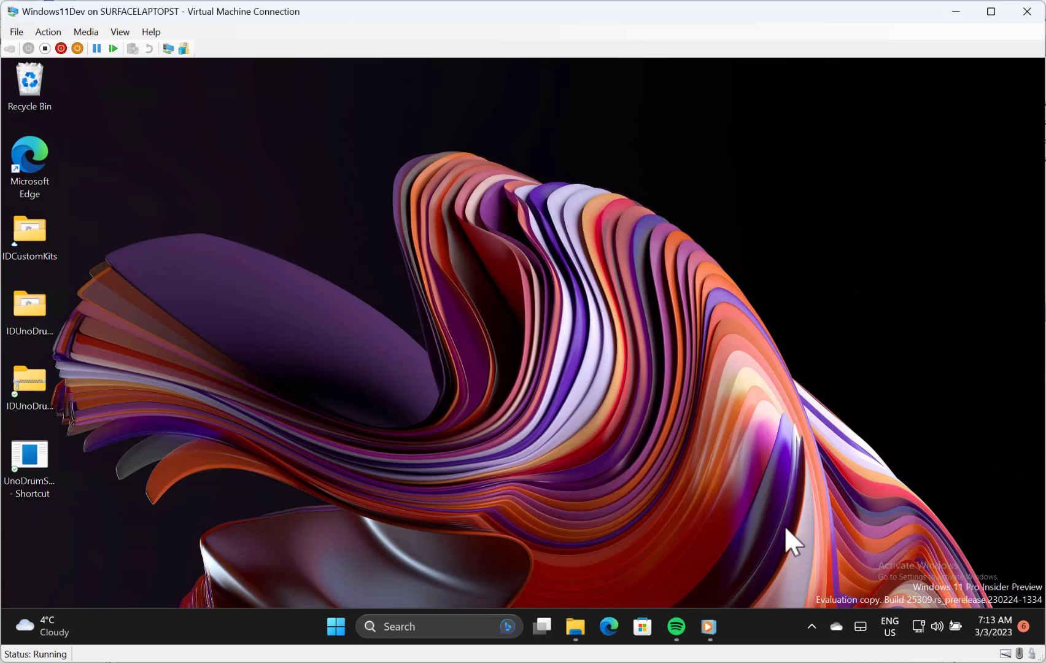
{"action": "mouse_move", "coordinate": [942, 640]}
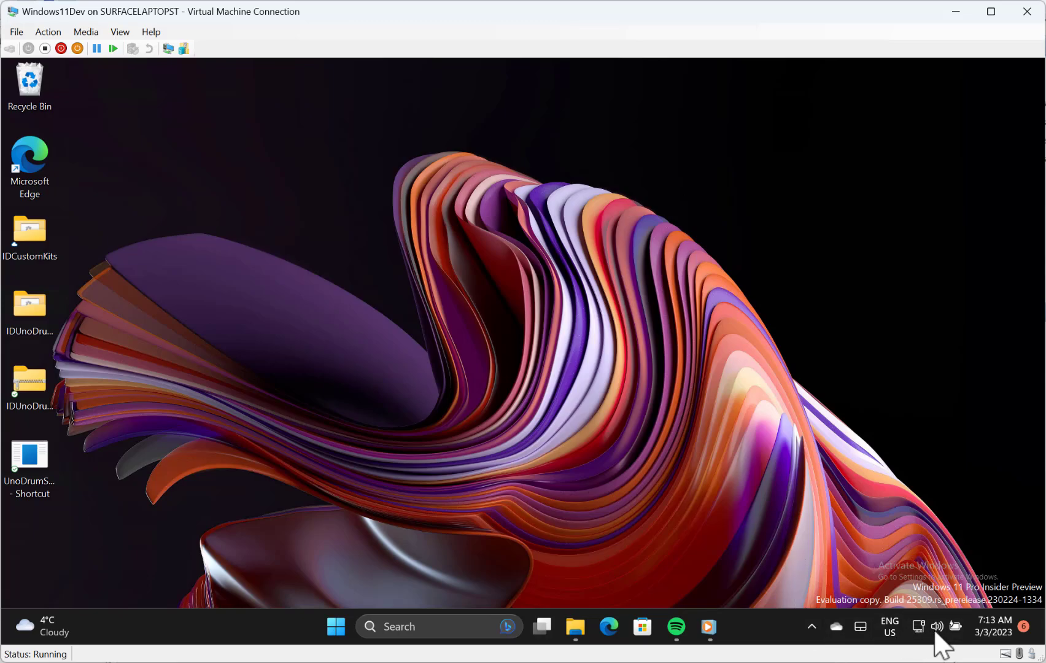
Step: Bring up quick settings and go to the Sound output page with the per-app mixer
{"action": "left_click", "coordinate": [937, 642]}
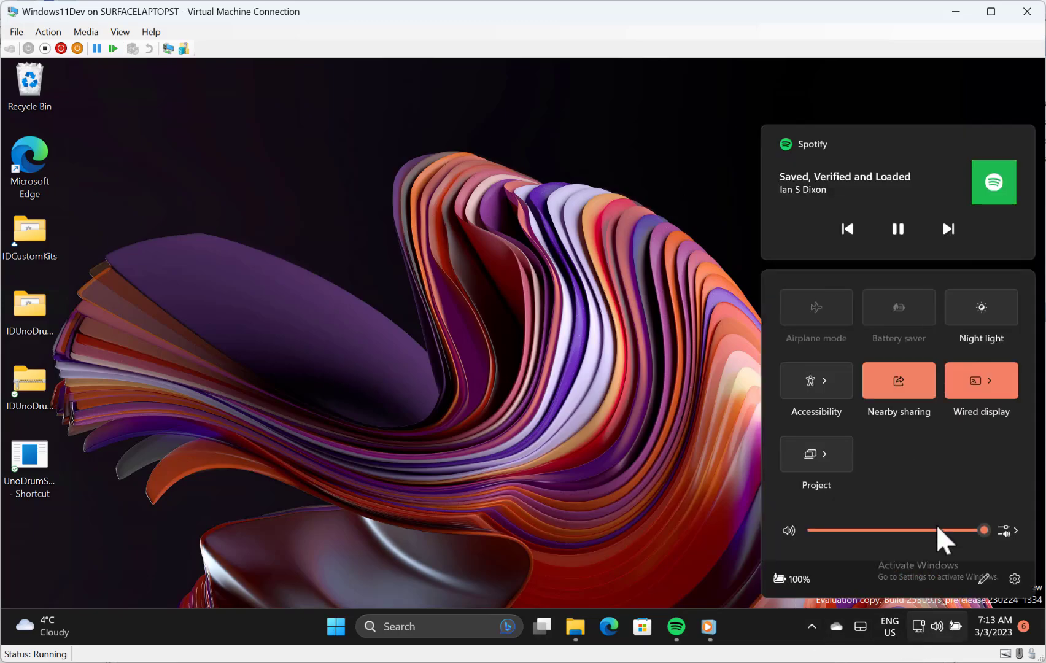
{"action": "mouse_move", "coordinate": [1005, 547]}
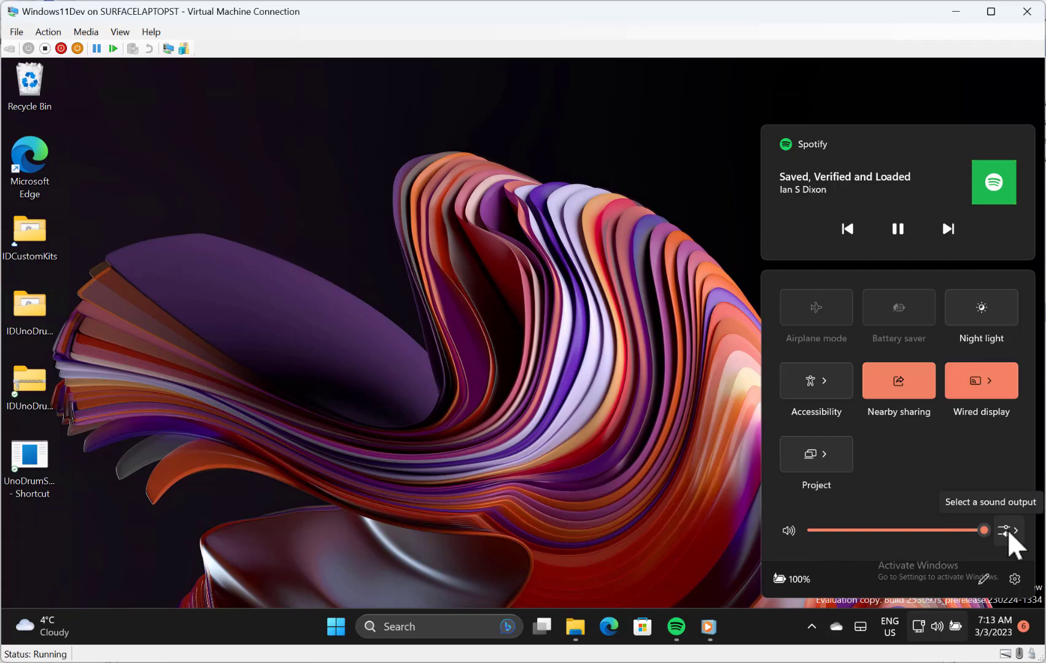
{"action": "left_click", "coordinate": [1012, 529]}
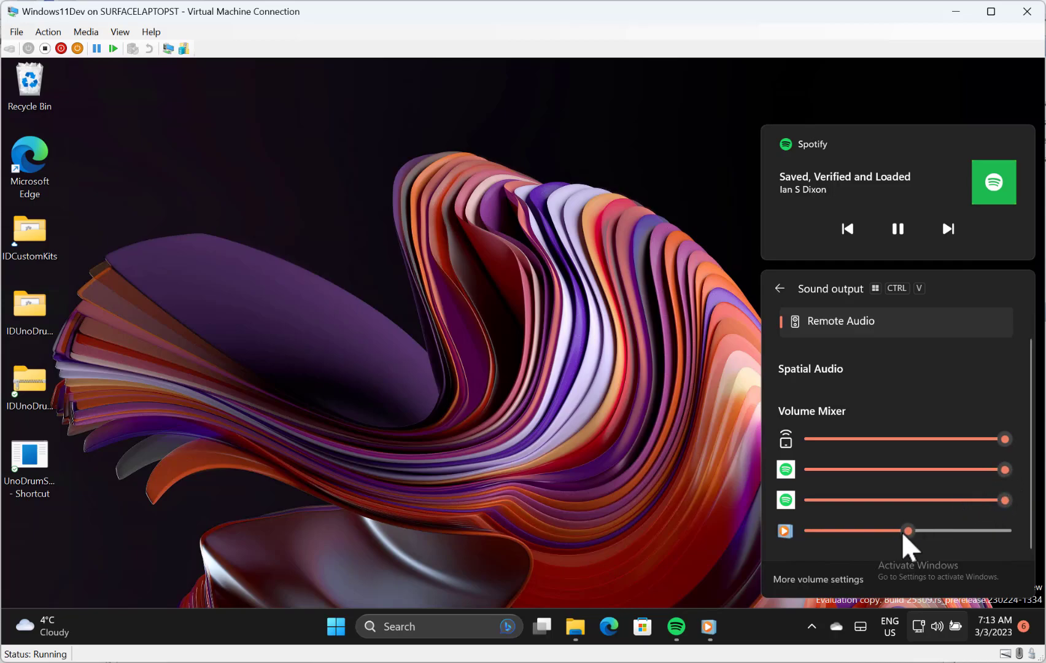
Step: Lower the last app's mixer level, then nudge it back up slightly
{"action": "left_click_drag", "start_coordinate": [909, 530], "coordinate": [834, 531]}
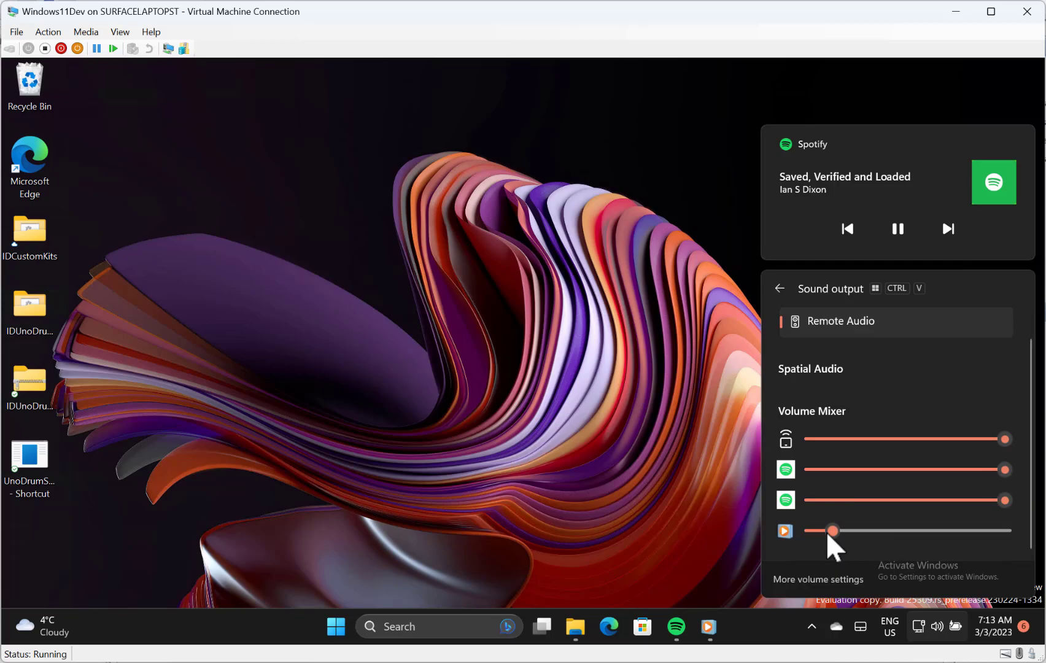
{"action": "left_click_drag", "start_coordinate": [833, 530], "coordinate": [880, 531]}
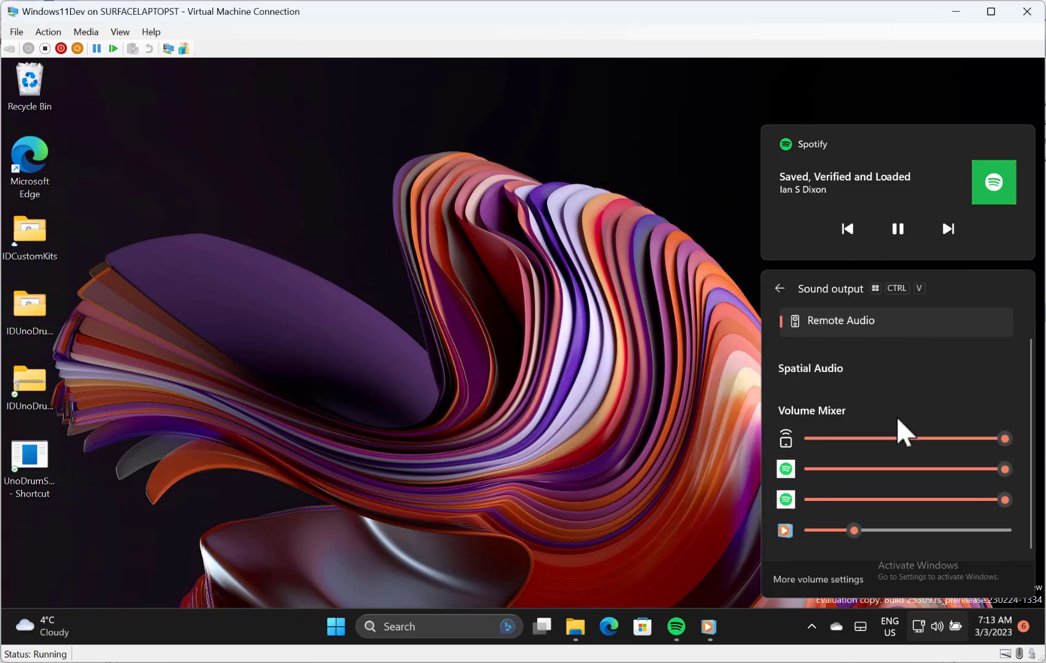
{"action": "mouse_move", "coordinate": [853, 345]}
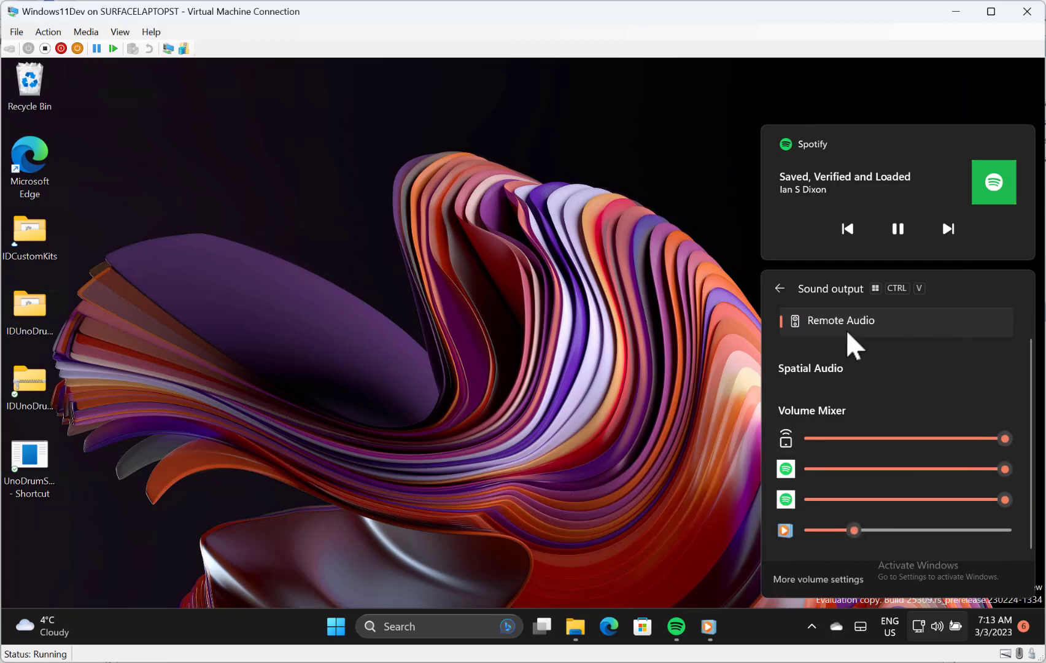
{"action": "mouse_move", "coordinate": [822, 374]}
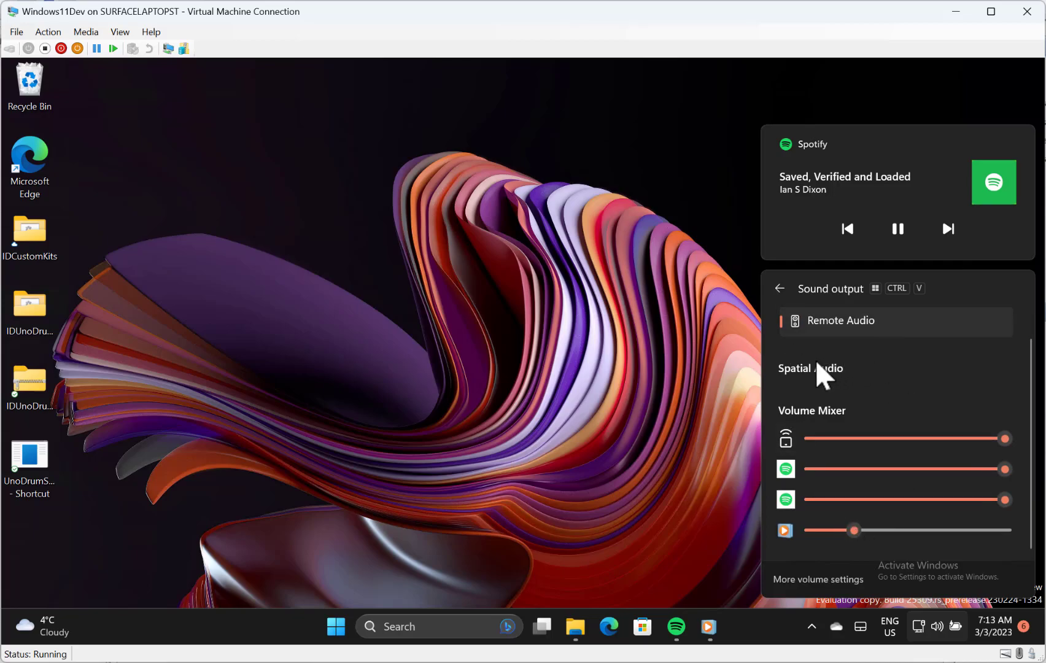
{"action": "mouse_move", "coordinate": [886, 374]}
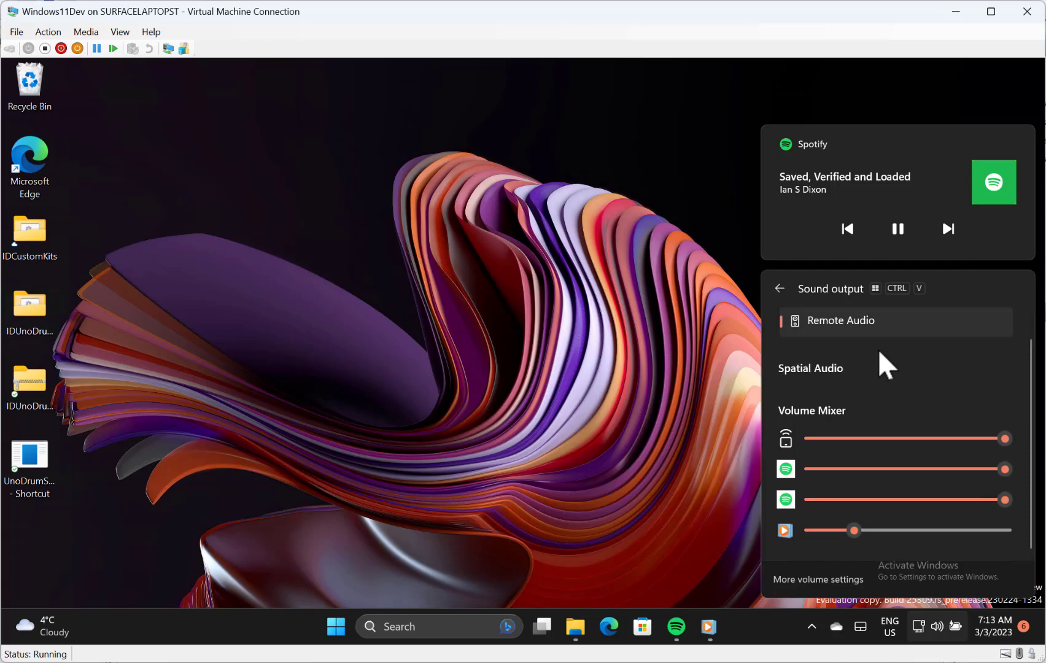
{"action": "mouse_move", "coordinate": [912, 420]}
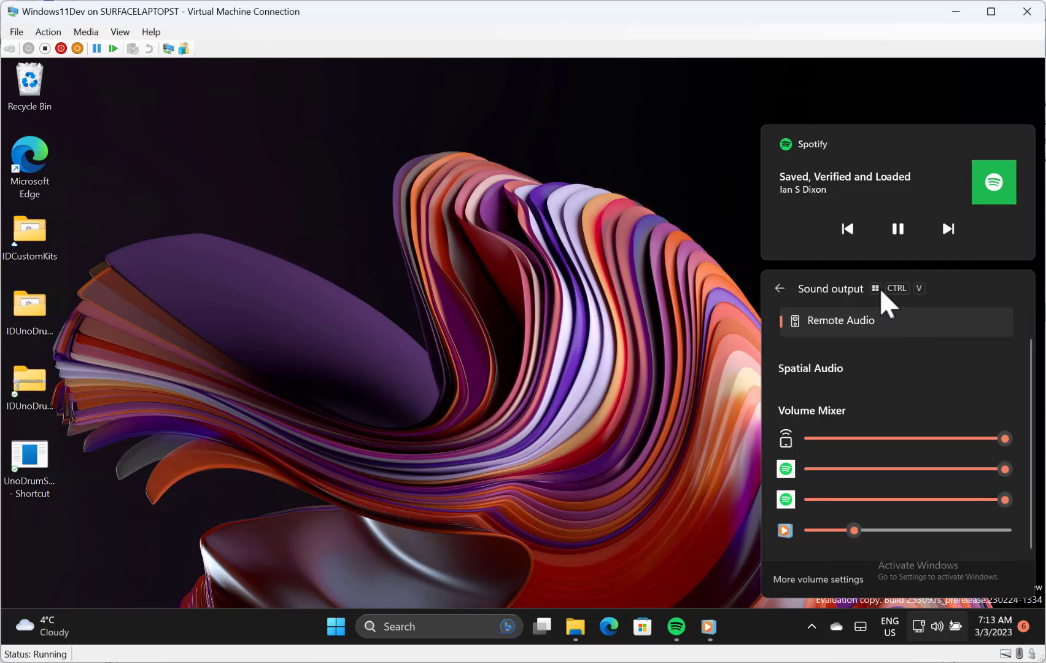
{"action": "mouse_move", "coordinate": [889, 318]}
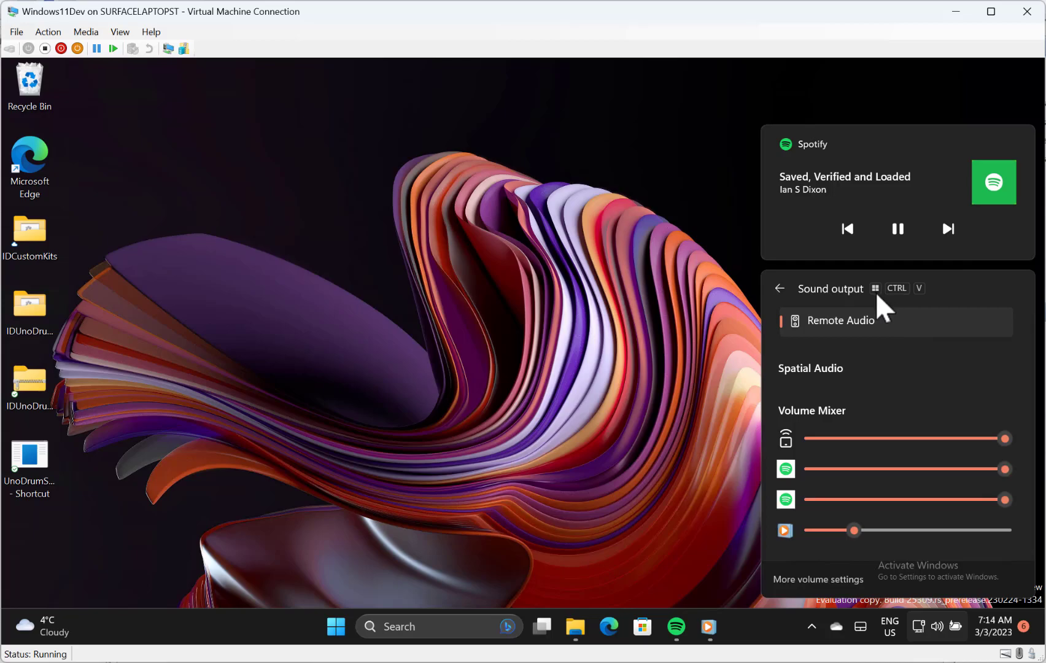
{"action": "mouse_move", "coordinate": [942, 411]}
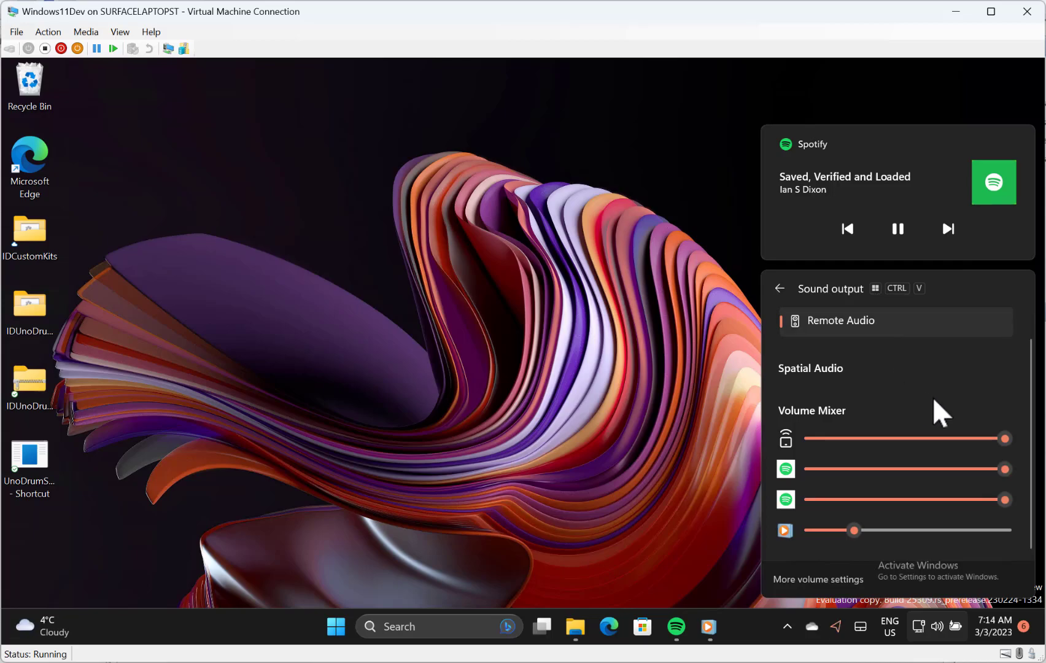
{"action": "mouse_move", "coordinate": [916, 400]}
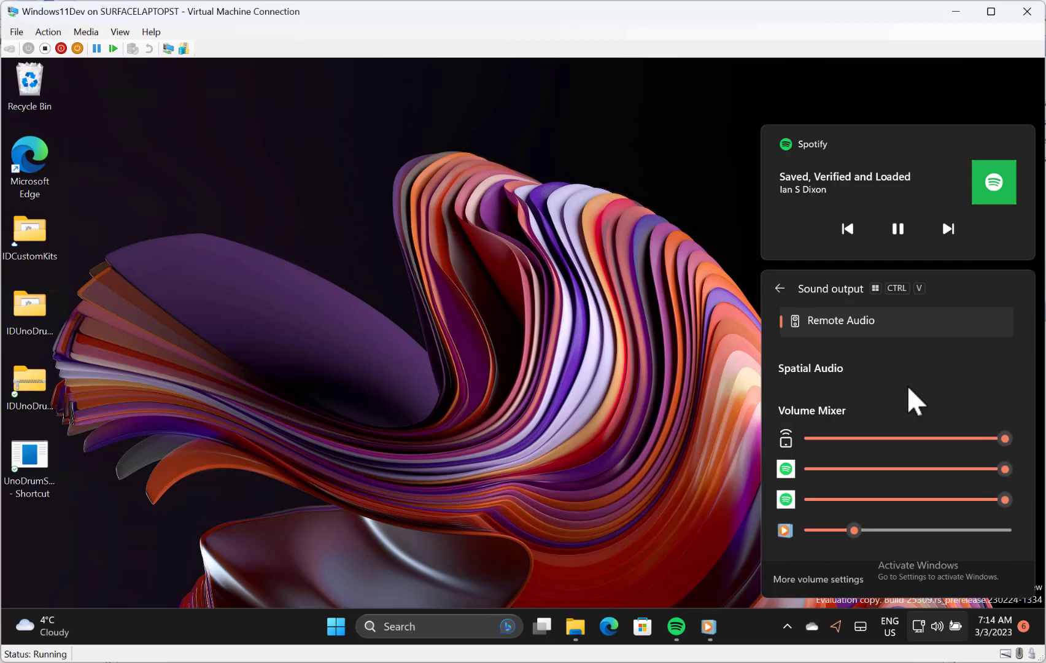
{"action": "mouse_move", "coordinate": [932, 490]}
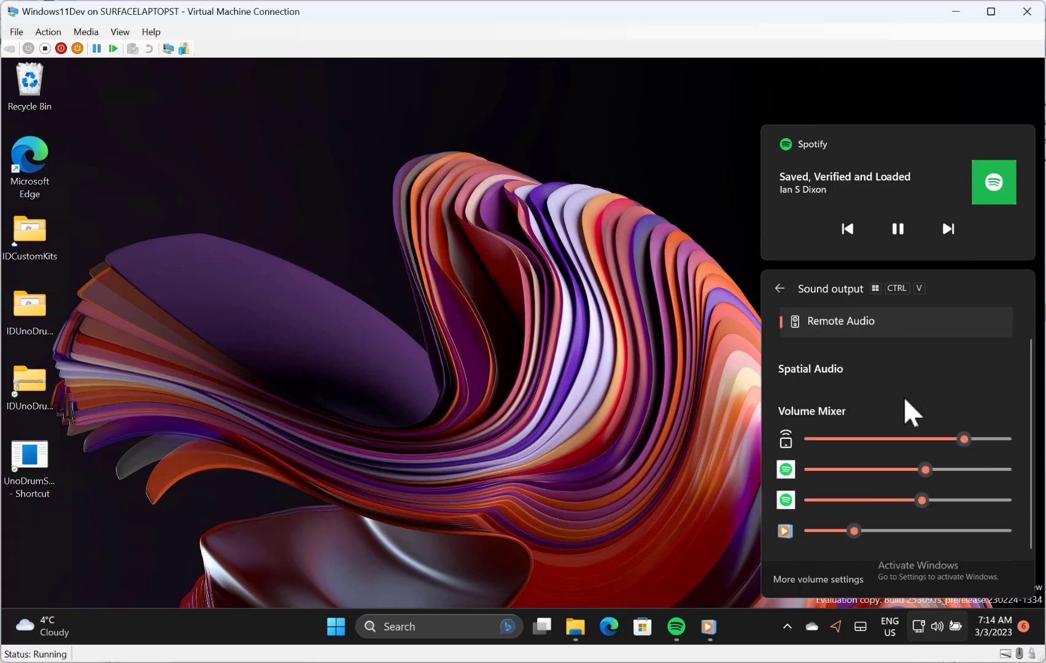
{"action": "mouse_move", "coordinate": [919, 415]}
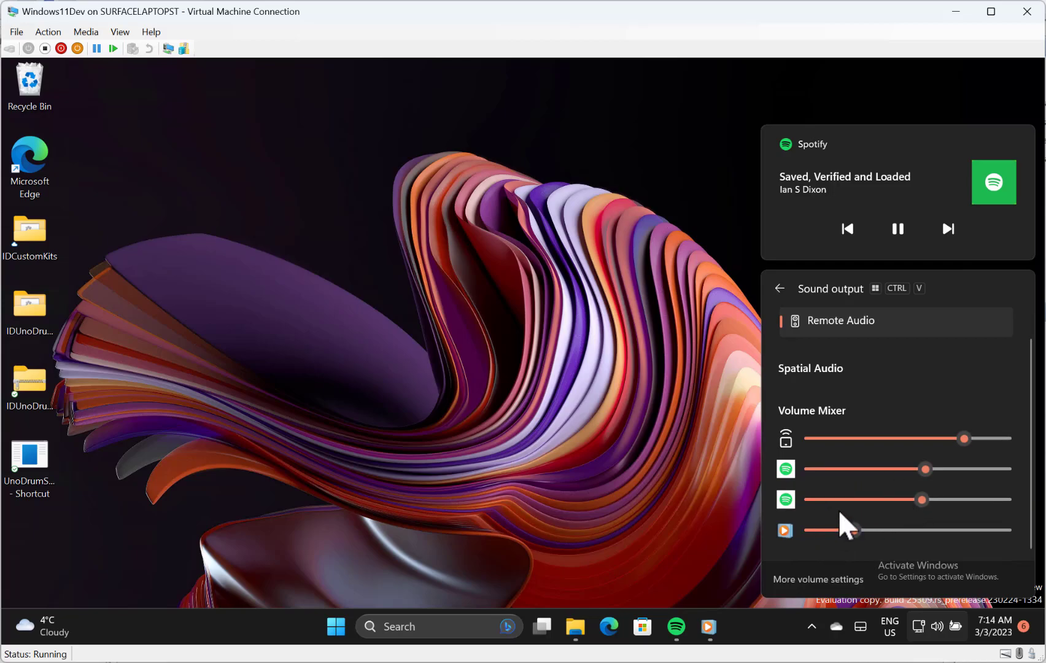
{"action": "left_click_drag", "start_coordinate": [843, 529], "coordinate": [855, 529]}
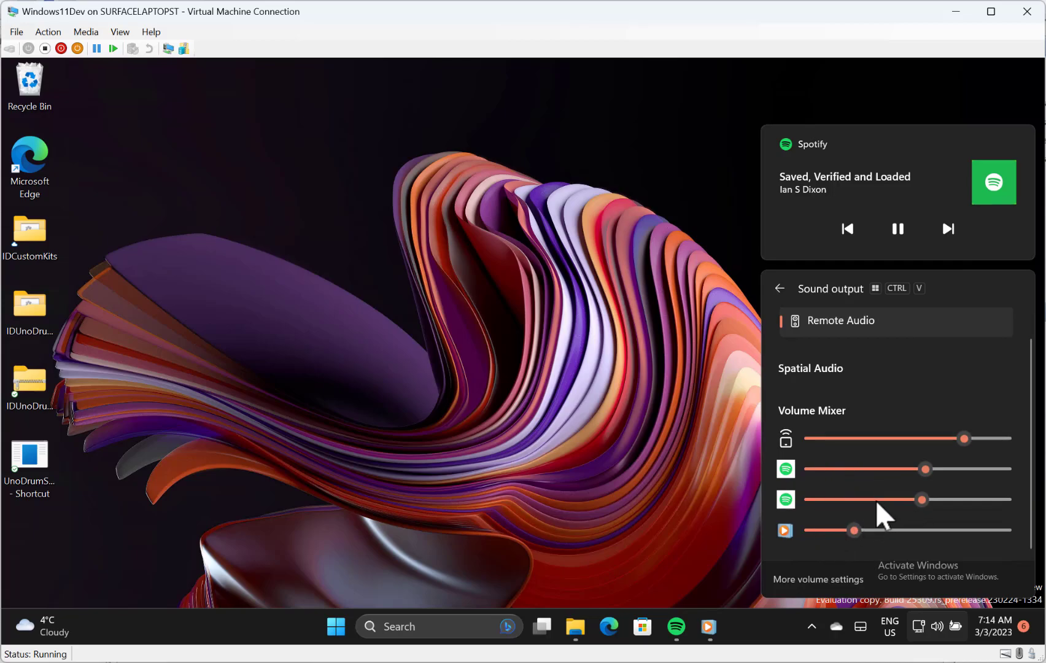
{"action": "mouse_move", "coordinate": [875, 430]}
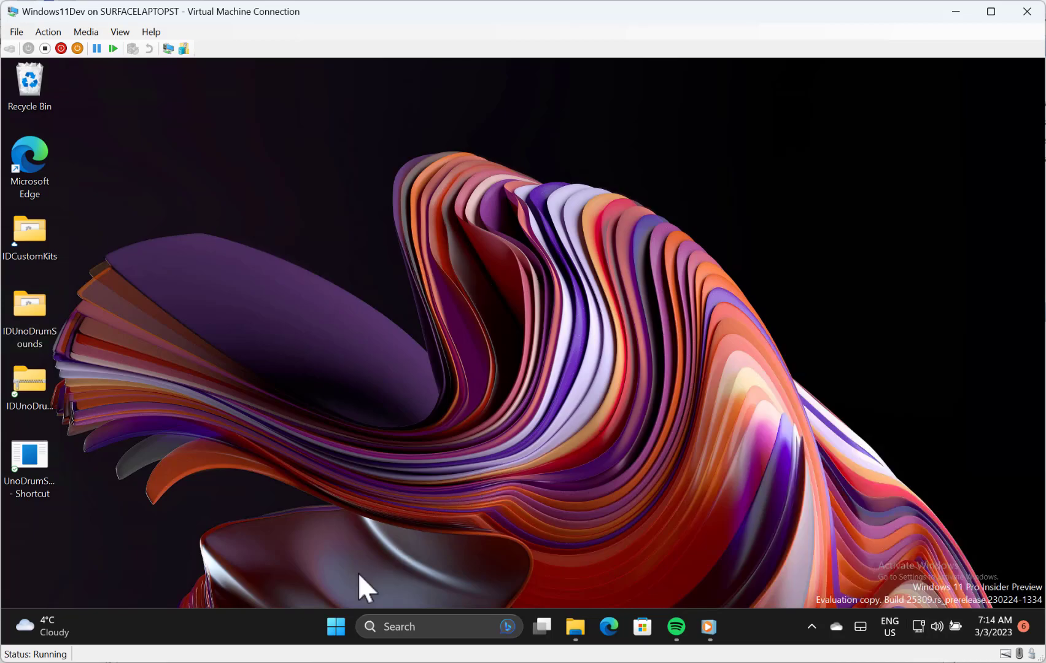
Step: Launch the Settings app from the Start menu's pinned apps
{"action": "left_click", "coordinate": [335, 627]}
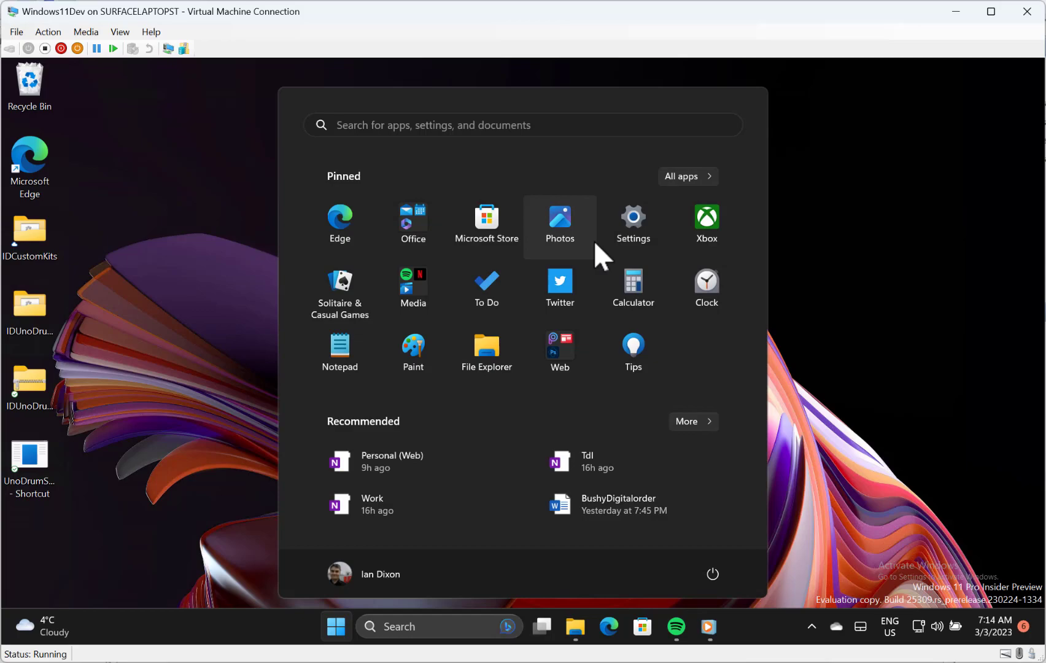
{"action": "left_click", "coordinate": [634, 219]}
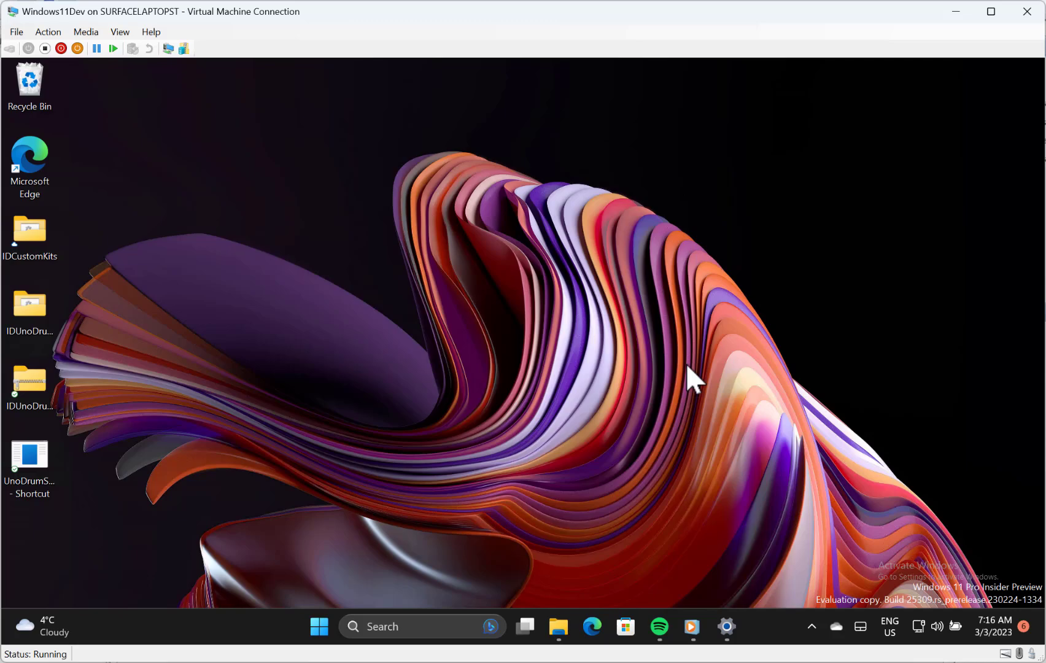
{"action": "mouse_move", "coordinate": [470, 388]}
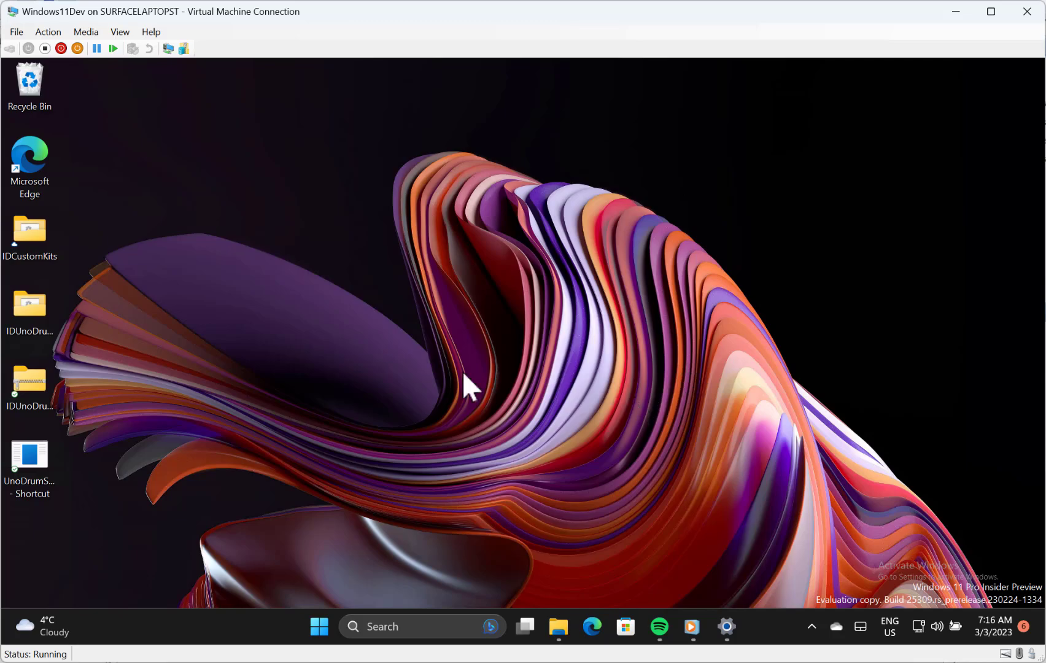
Step: Show the Start menu's power list with sign-in options, disconnect, shut down and restart
{"action": "left_click", "coordinate": [318, 626]}
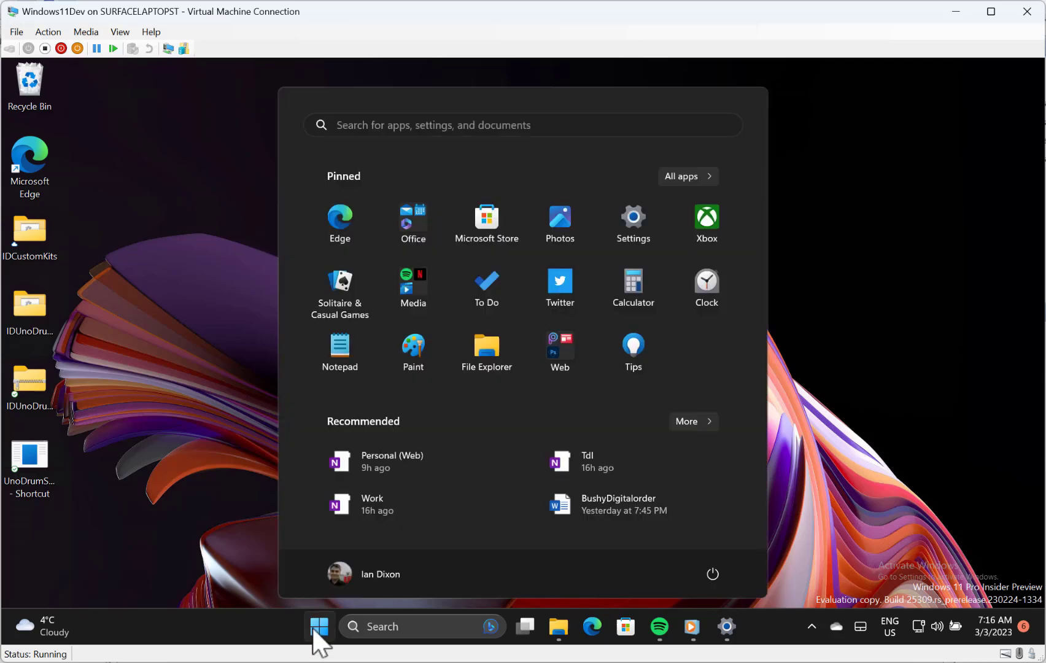
{"action": "mouse_move", "coordinate": [713, 574]}
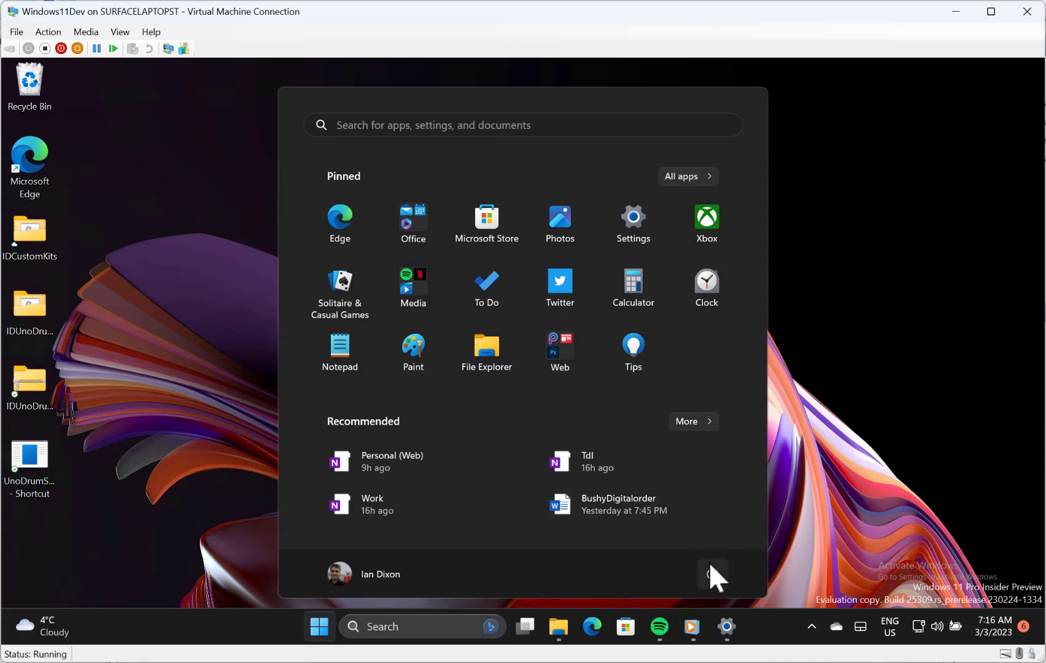
{"action": "mouse_move", "coordinate": [712, 574]}
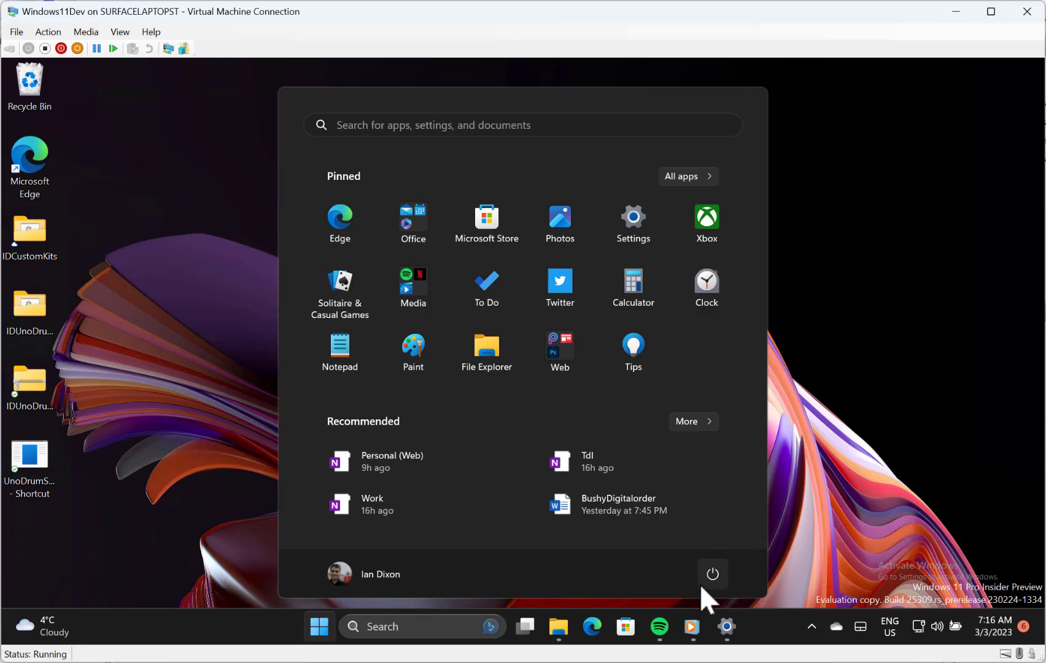
{"action": "left_click", "coordinate": [712, 573]}
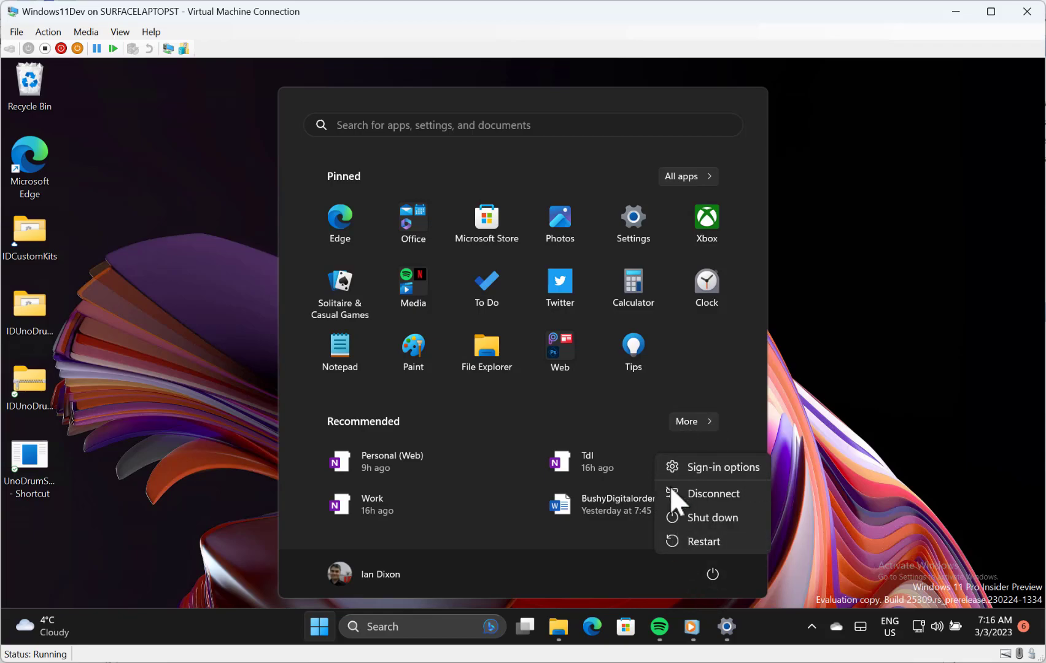
{"action": "mouse_move", "coordinate": [566, 514]}
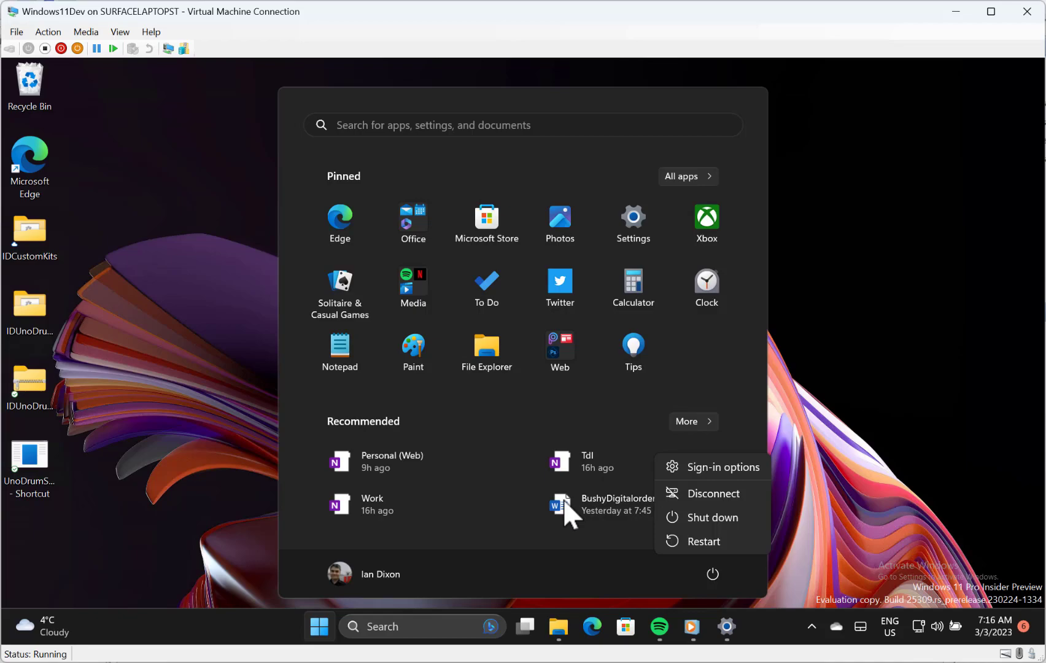
{"action": "mouse_move", "coordinate": [453, 530]}
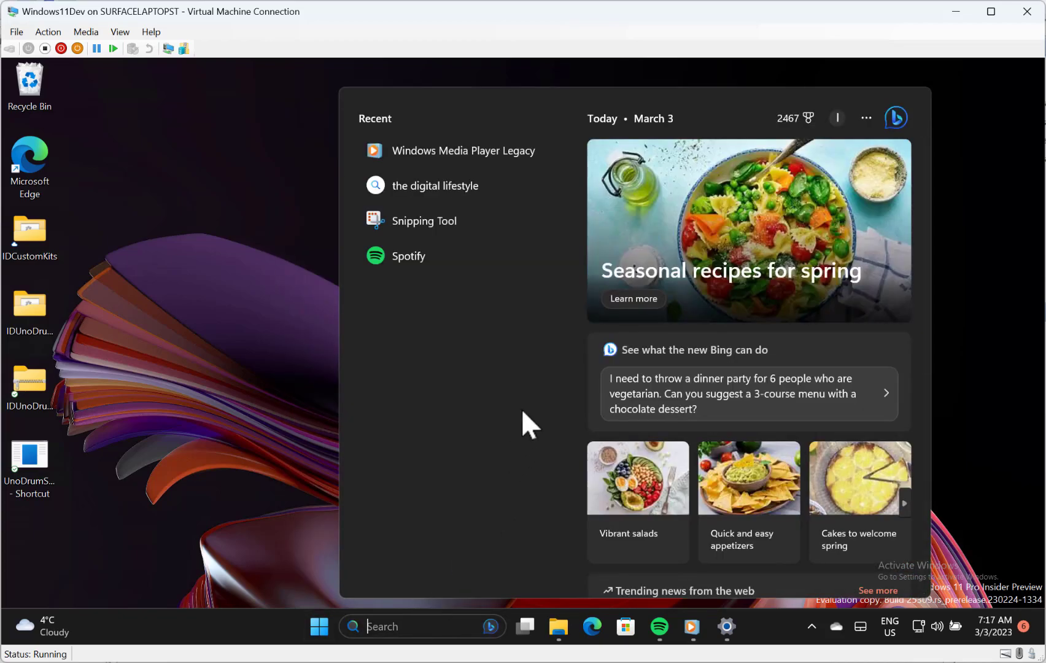
{"action": "mouse_move", "coordinate": [560, 411]}
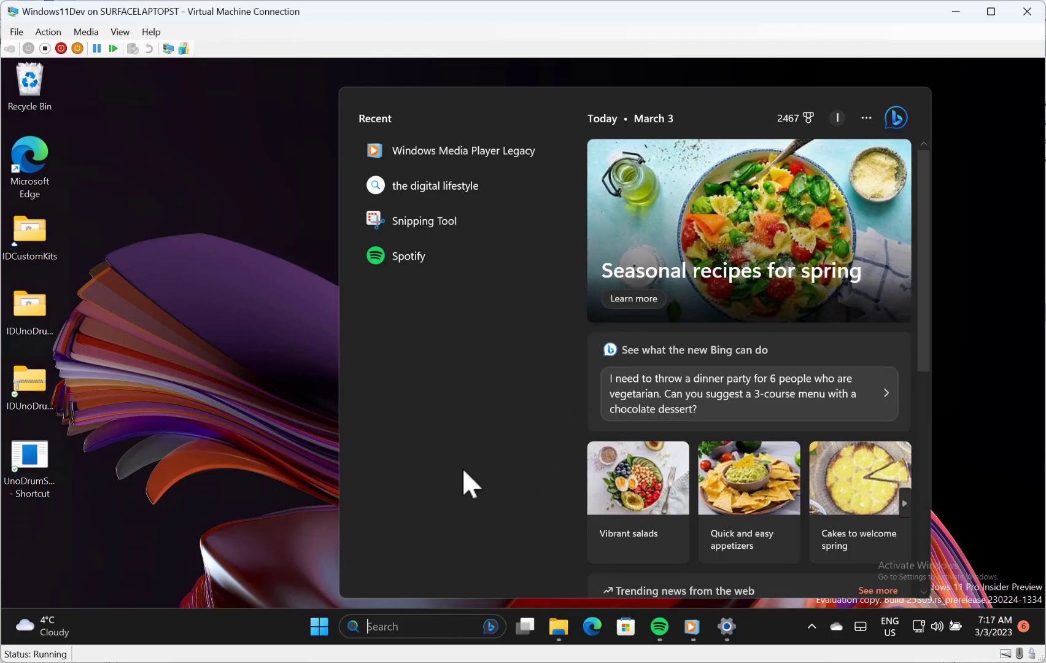
{"action": "mouse_move", "coordinate": [346, 570]}
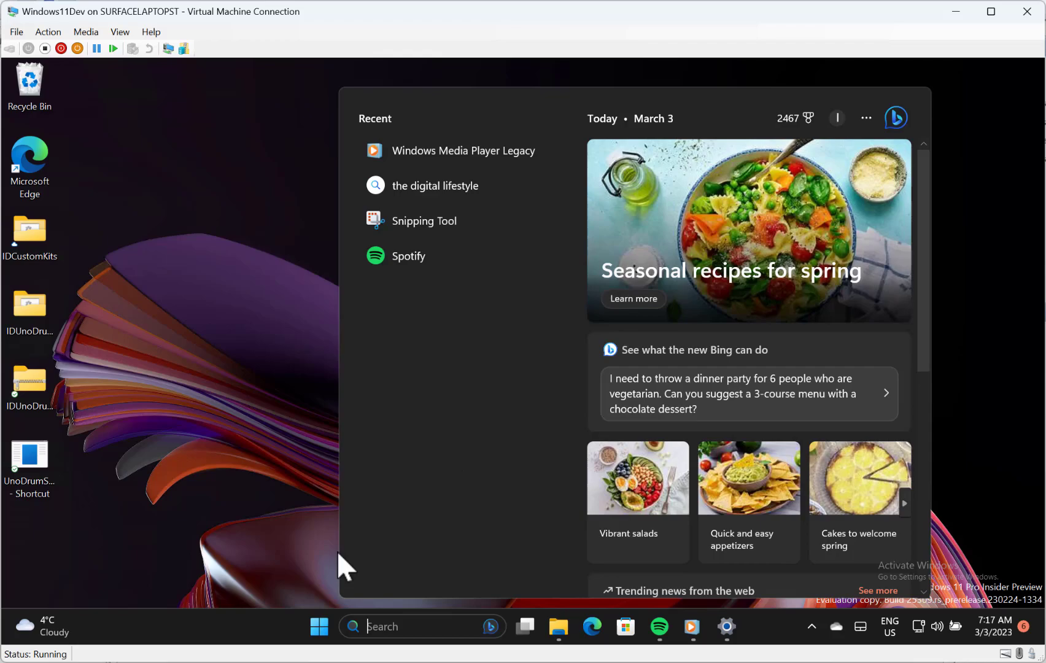
{"action": "mouse_move", "coordinate": [453, 495]}
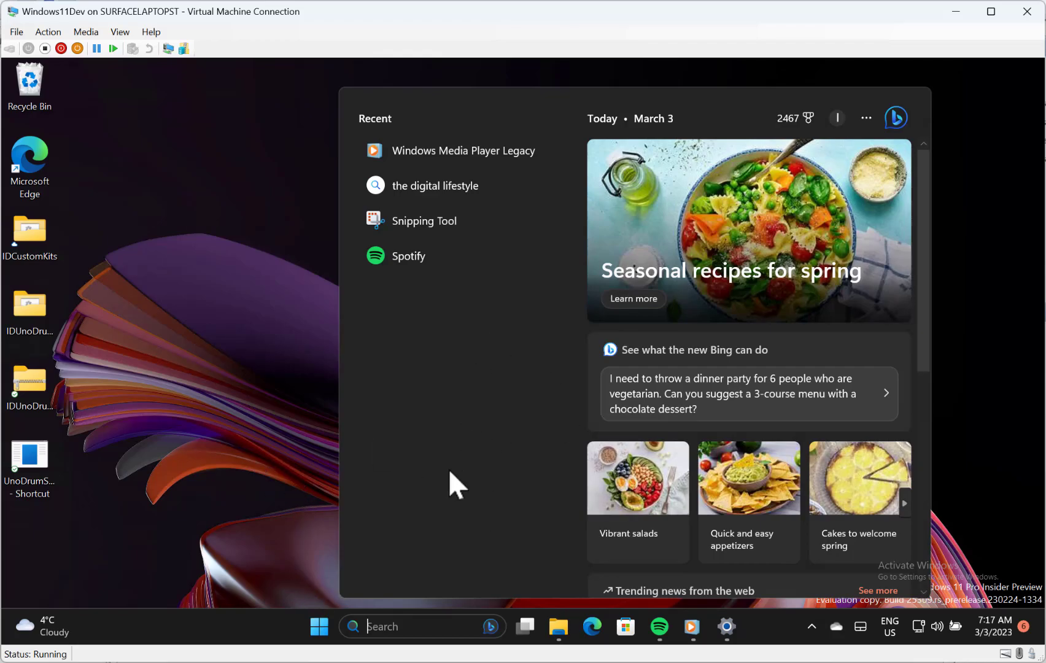
{"action": "mouse_move", "coordinate": [315, 373]}
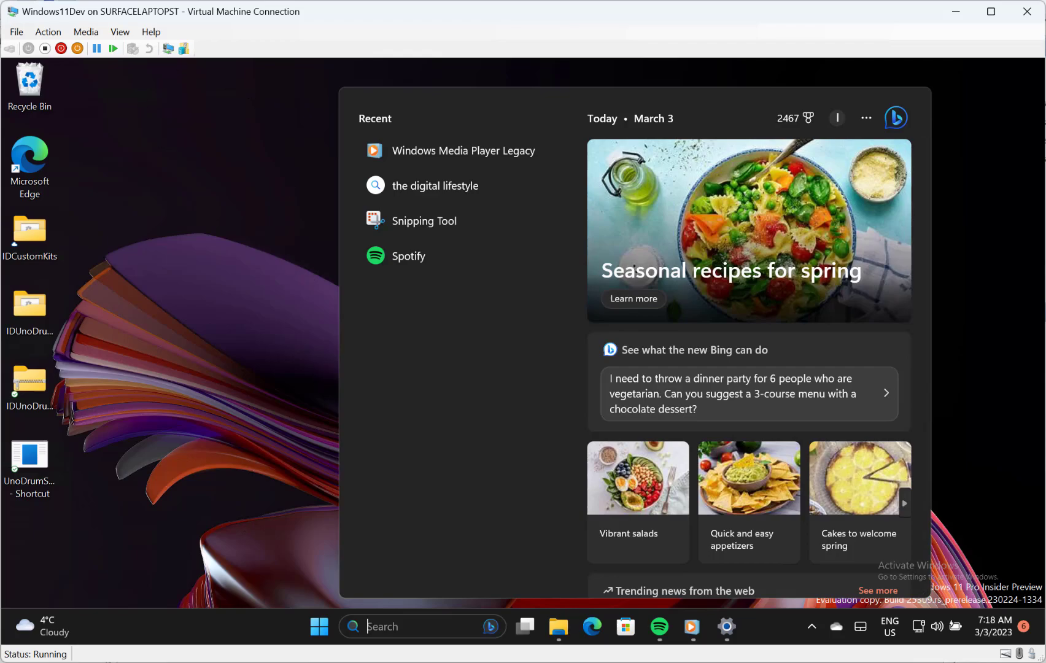
Step: Launch File Explorer from the taskbar, landing on its Home view
{"action": "left_click", "coordinate": [558, 627]}
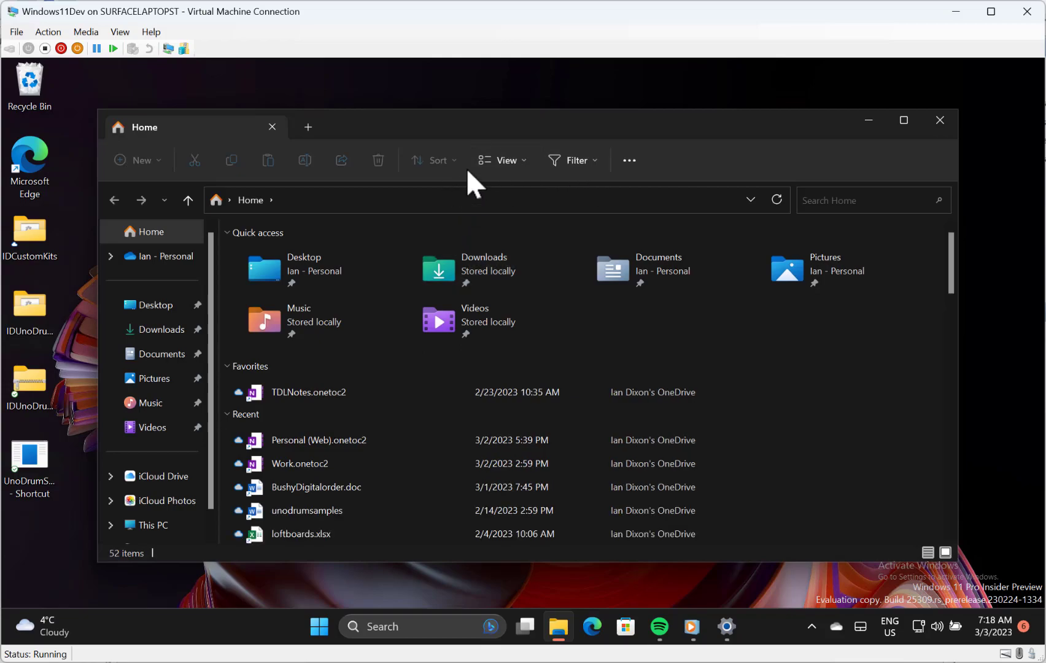
{"action": "left_click", "coordinate": [629, 160]}
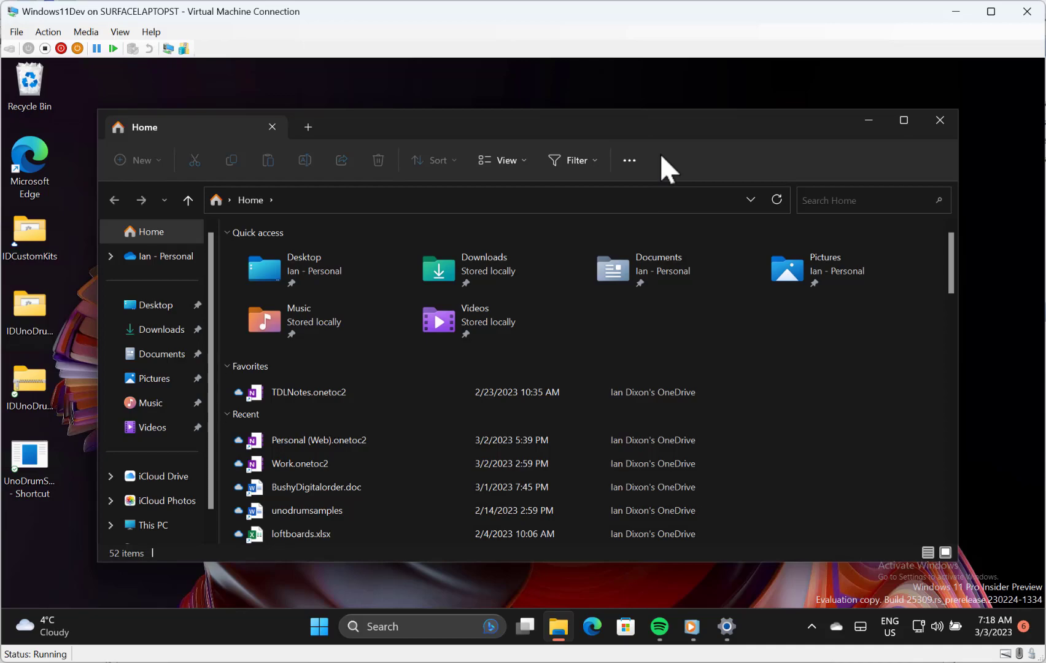
{"action": "mouse_move", "coordinate": [582, 178]}
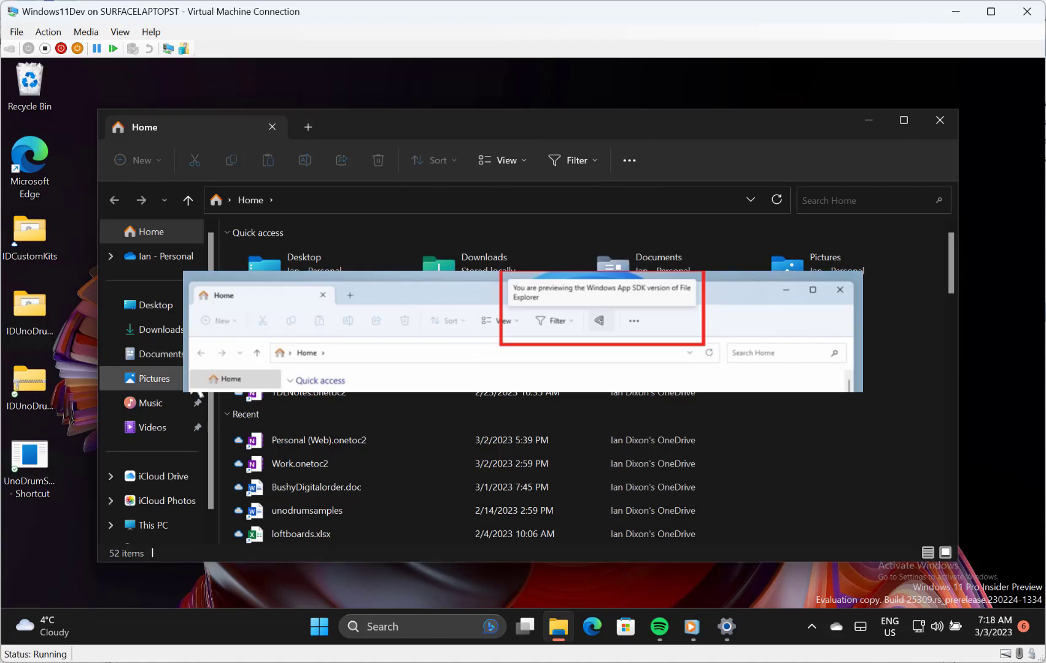
{"action": "mouse_move", "coordinate": [447, 243]}
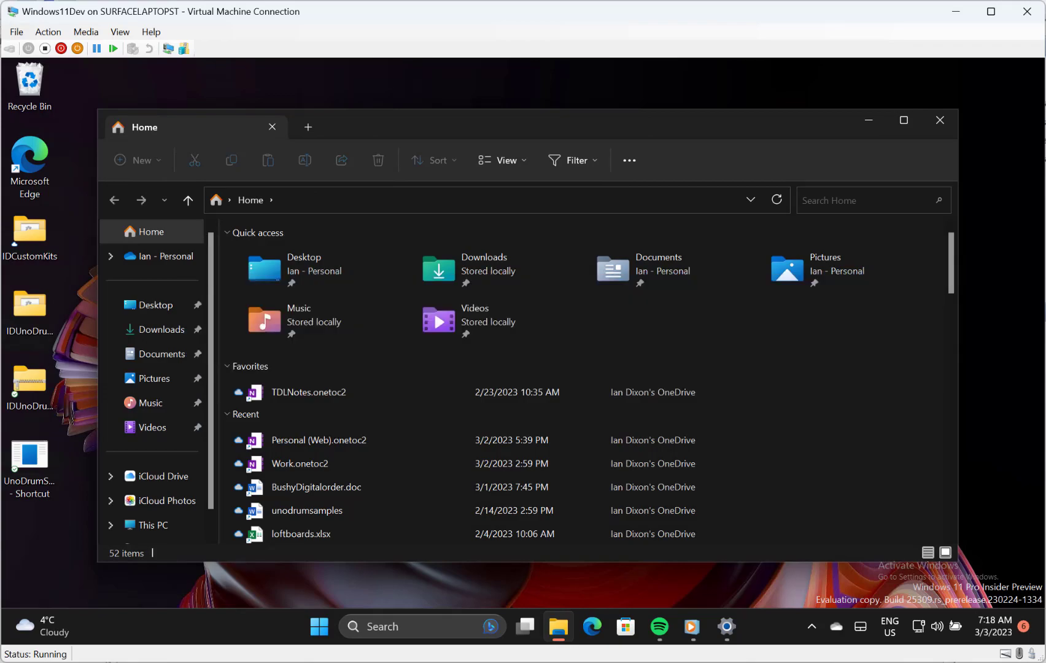
{"action": "mouse_move", "coordinate": [775, 225]}
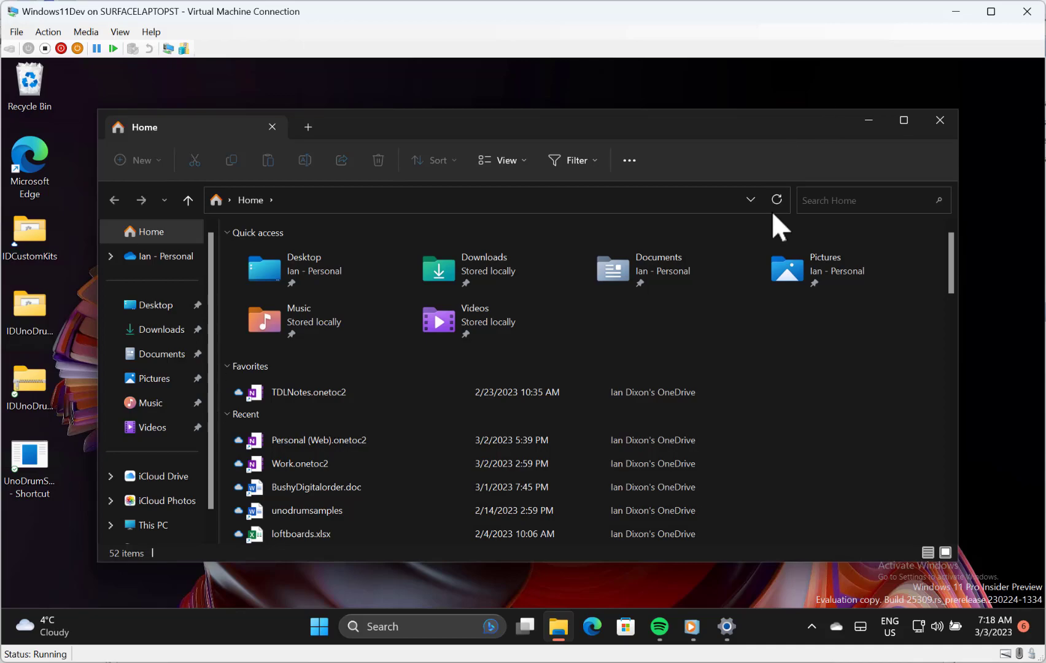
{"action": "mouse_move", "coordinate": [644, 138]}
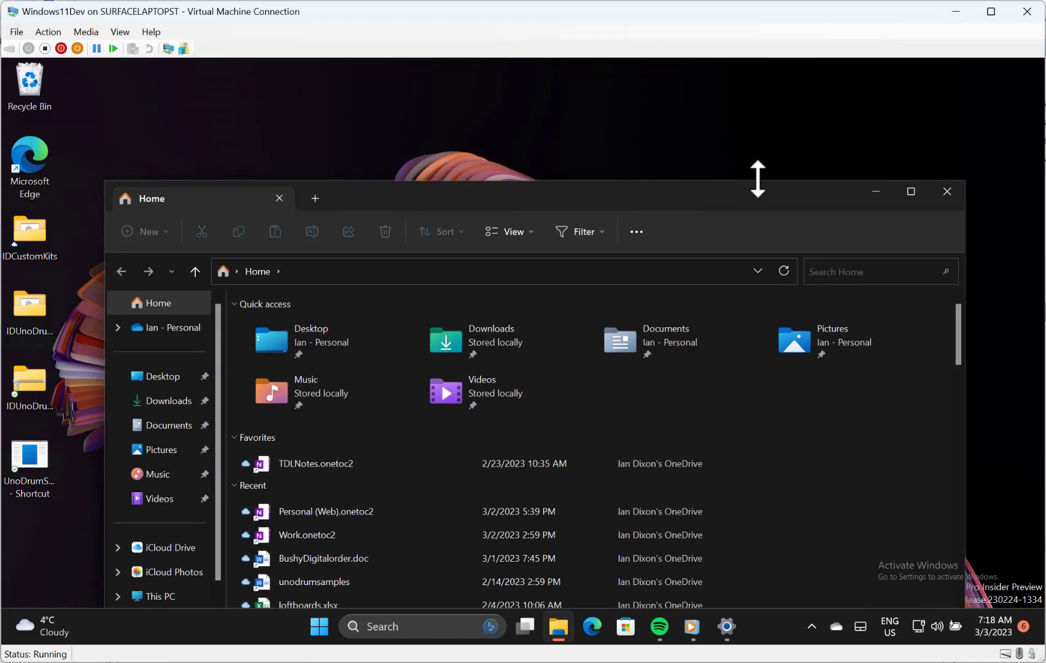
{"action": "mouse_move", "coordinate": [912, 190]}
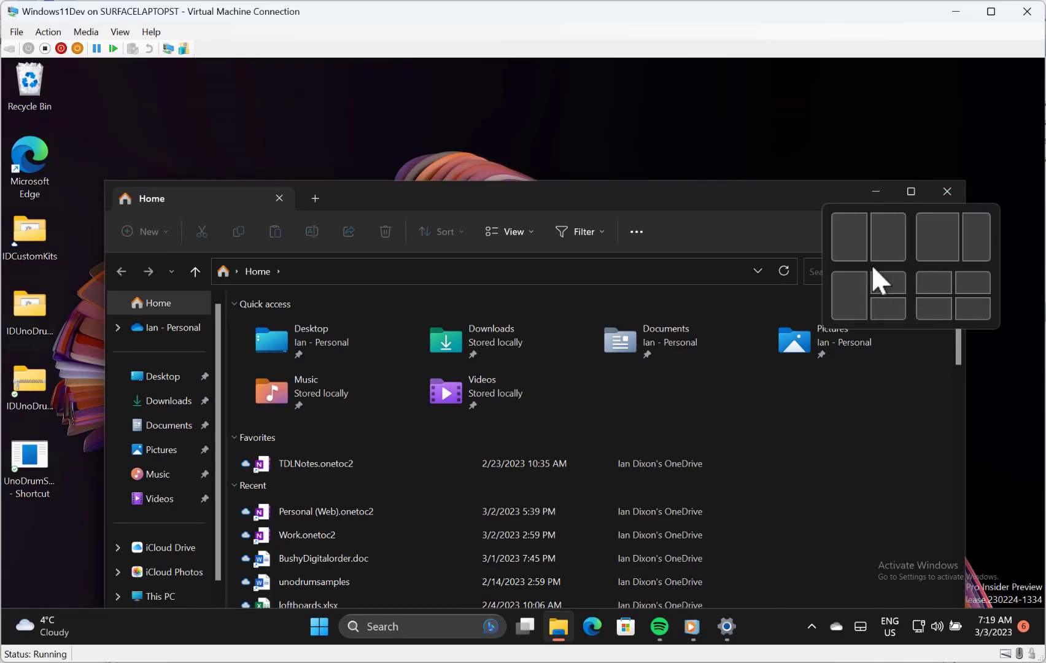
{"action": "mouse_move", "coordinate": [933, 289]}
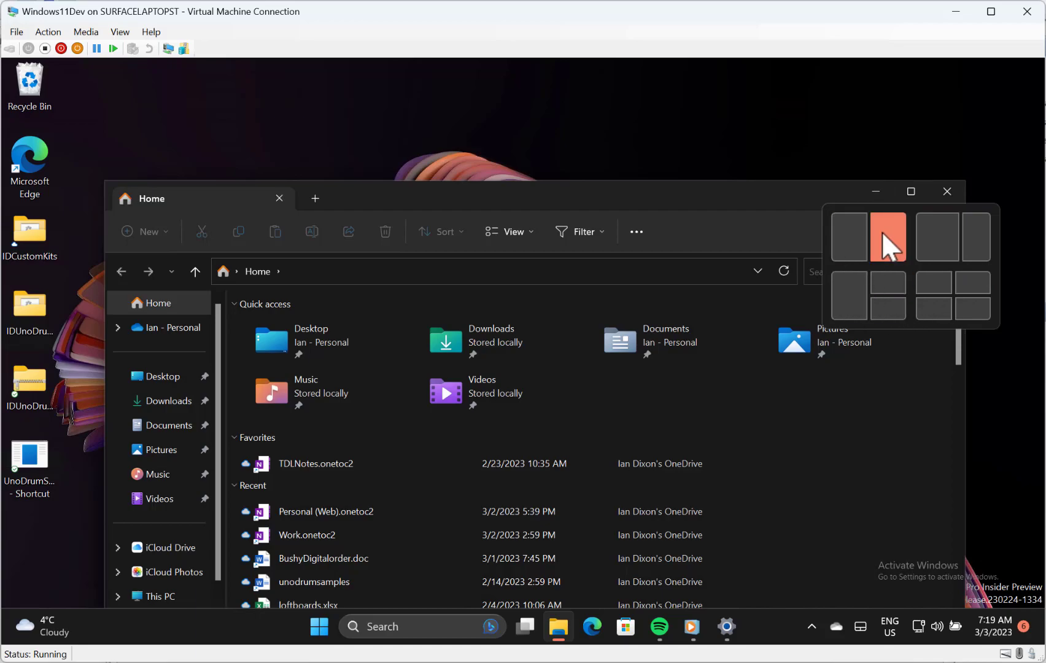
{"action": "mouse_move", "coordinate": [948, 269]}
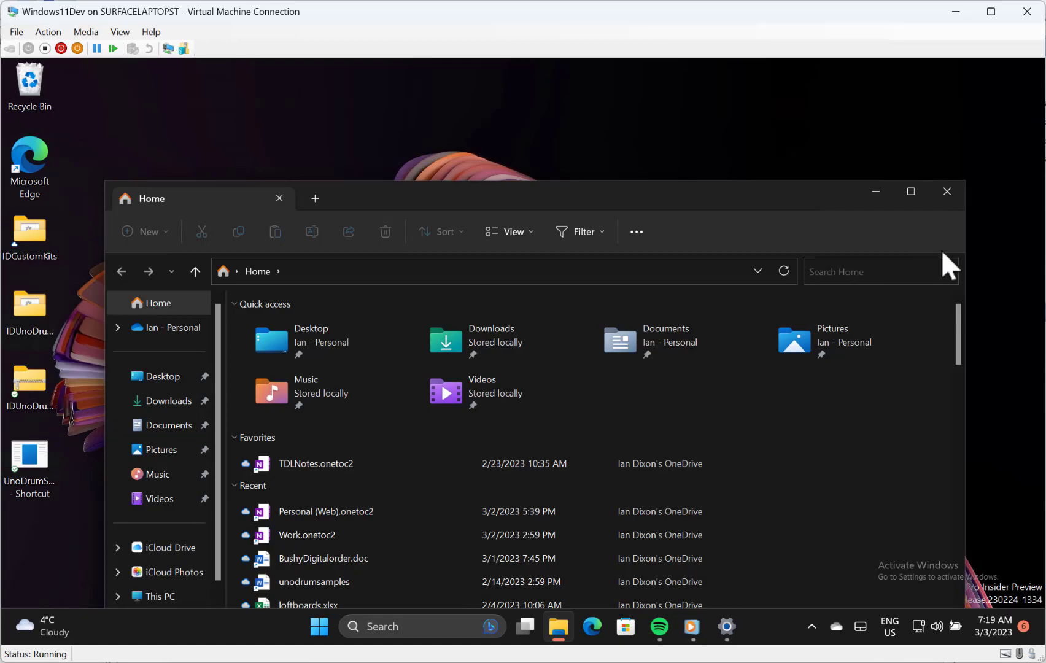
{"action": "mouse_move", "coordinate": [912, 191]}
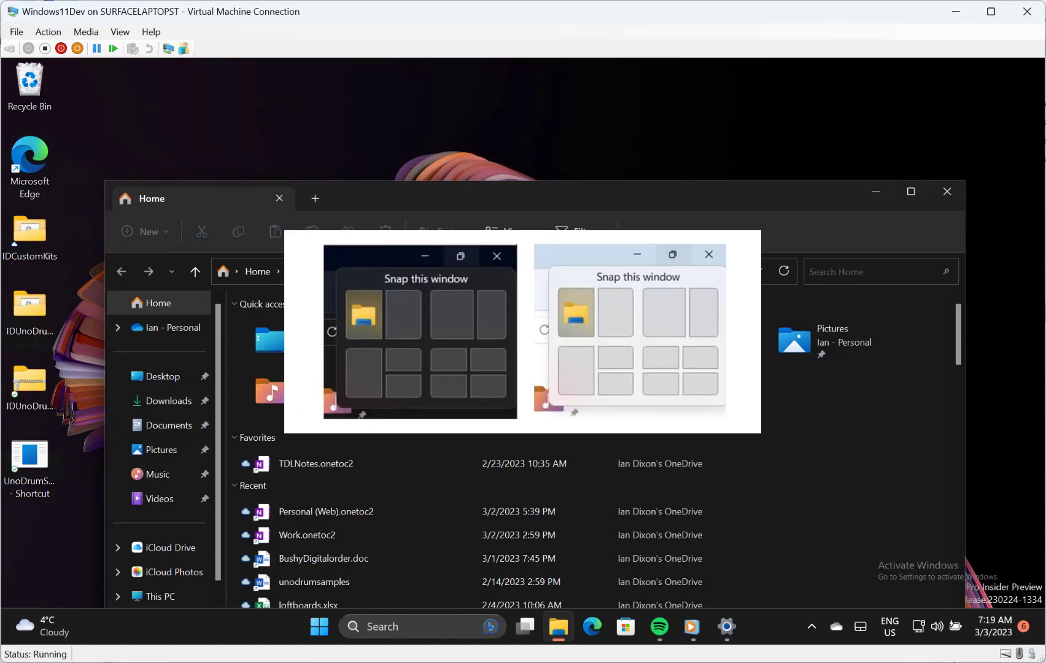
Step: Bring up the widgets board and its Add Widgets list (Game Pass, Outlook Calendar, To Do)
{"action": "left_click", "coordinate": [38, 624]}
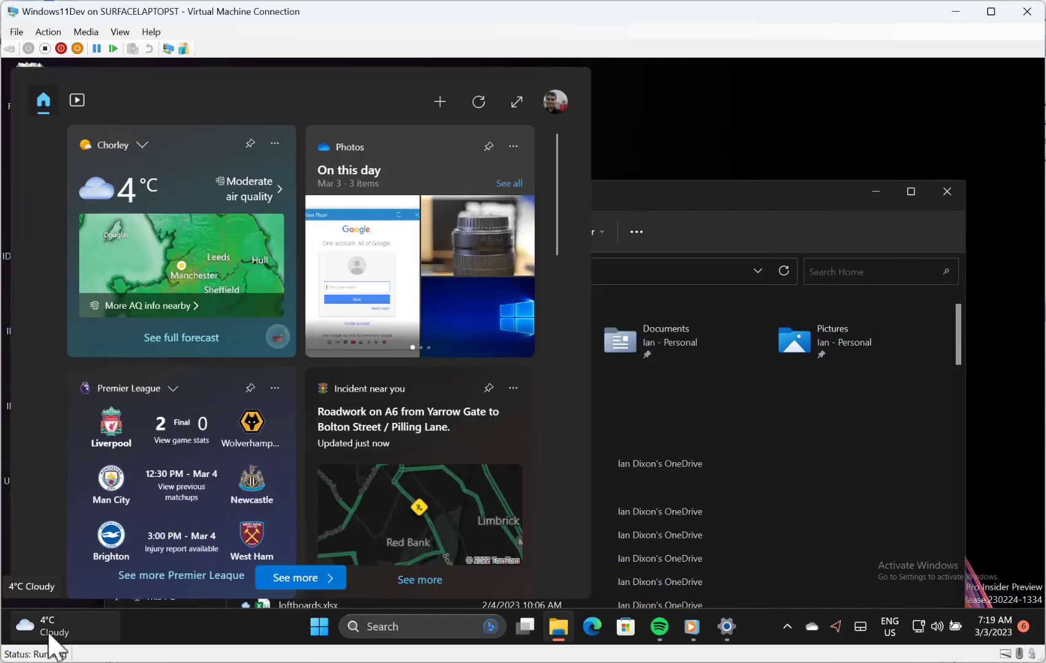
{"action": "mouse_move", "coordinate": [154, 647]}
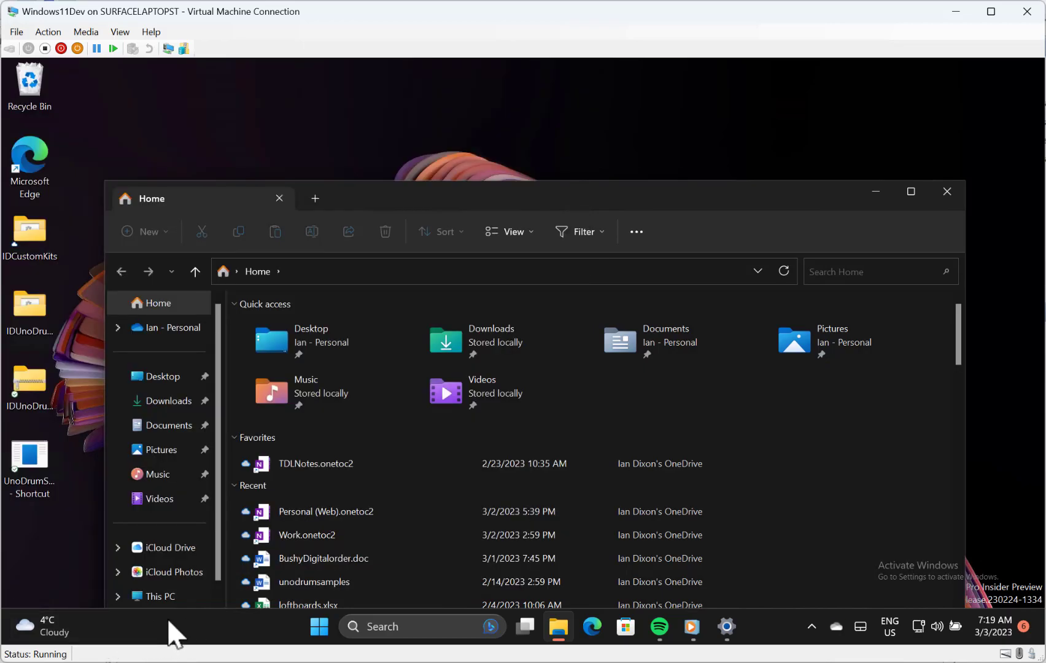
{"action": "mouse_move", "coordinate": [654, 348]}
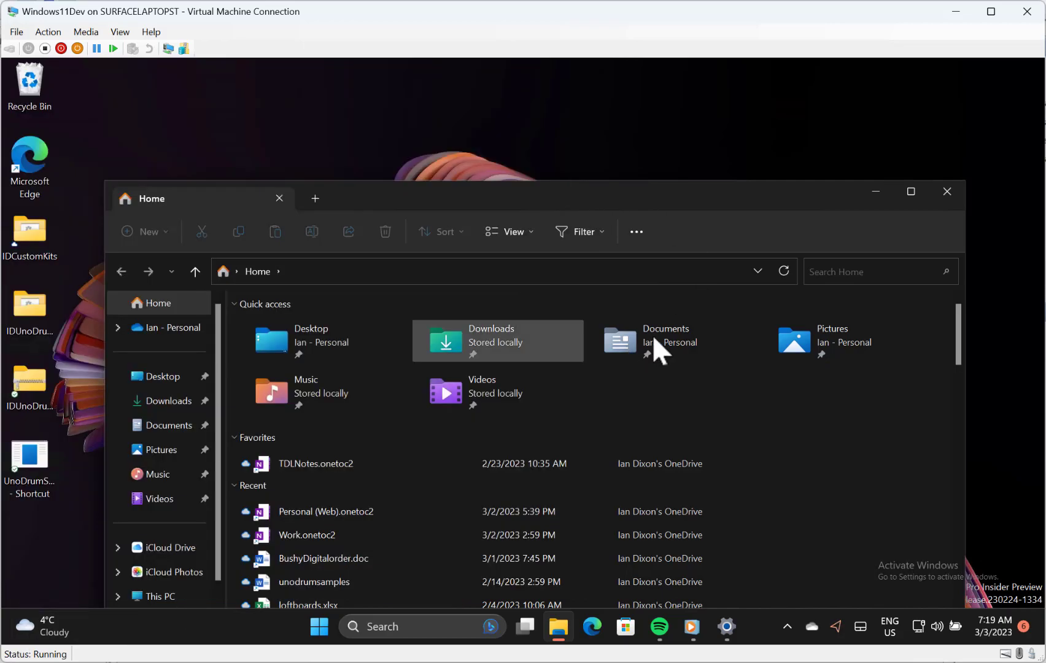
{"action": "left_click", "coordinate": [37, 626]}
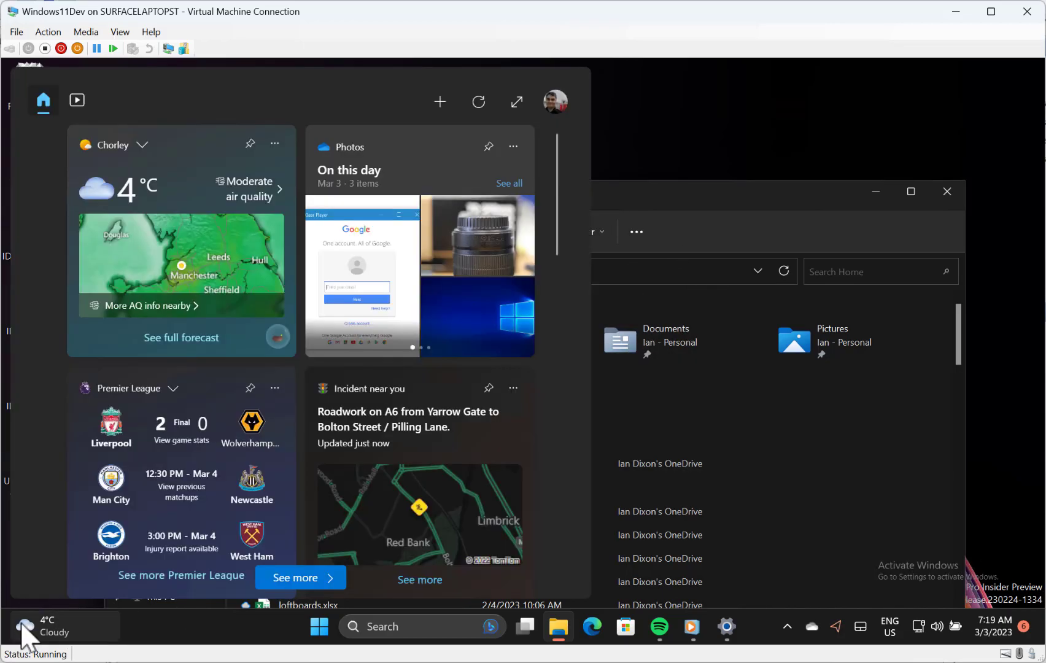
{"action": "left_click", "coordinate": [440, 101]}
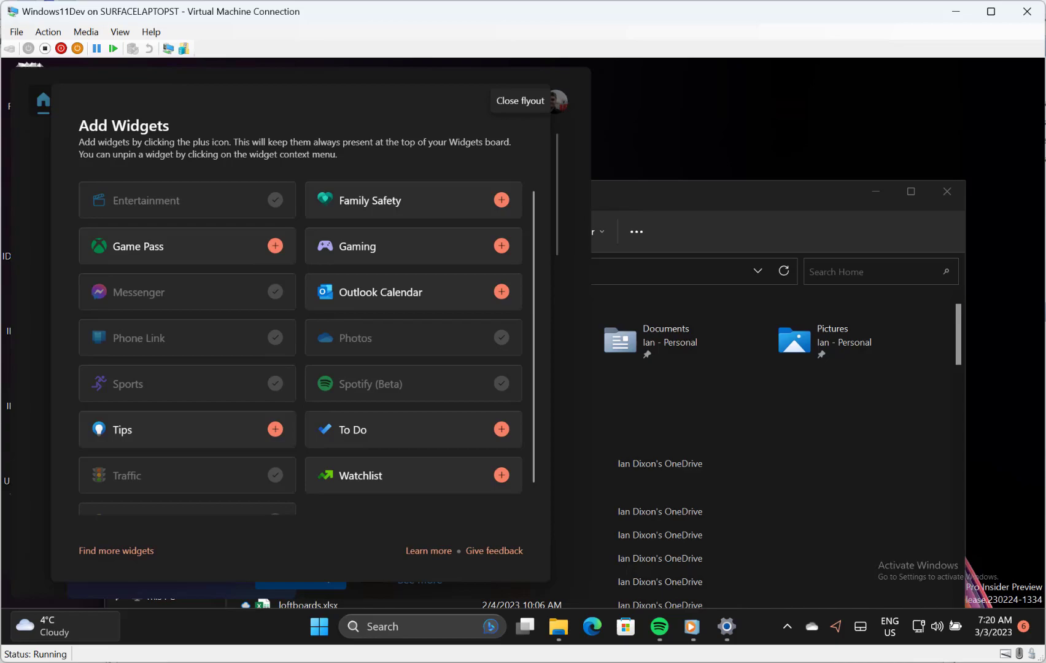
{"action": "mouse_move", "coordinate": [810, 620]}
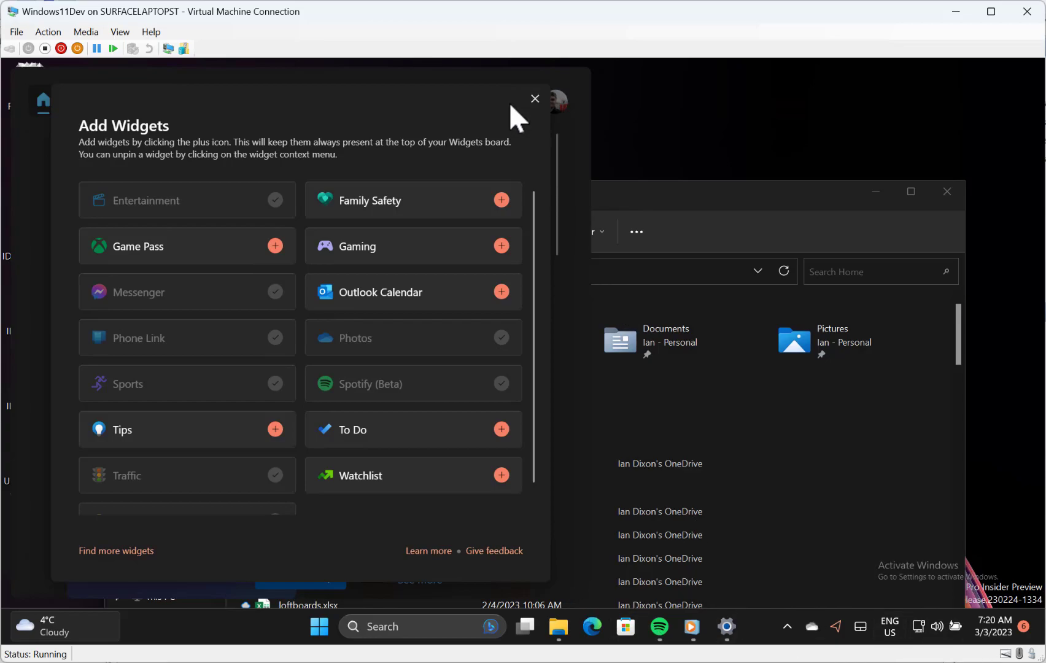
Step: Dismiss the Add Widgets list and scroll down through the widgets board
{"action": "left_click", "coordinate": [535, 98]}
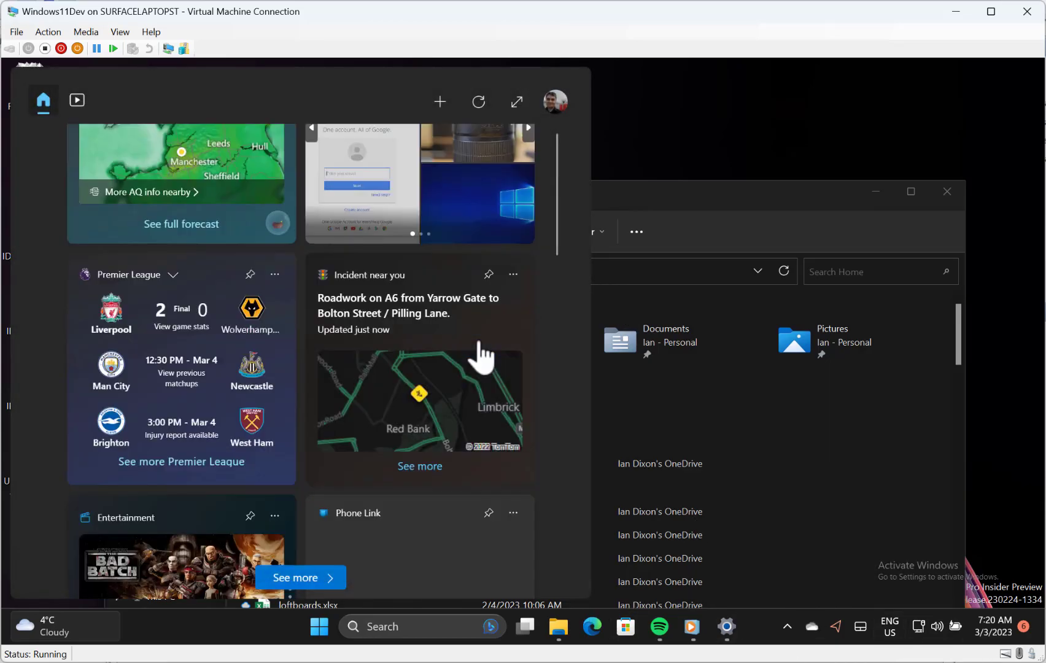
{"action": "scroll", "scroll_direction": "down", "scroll_amount": 3}
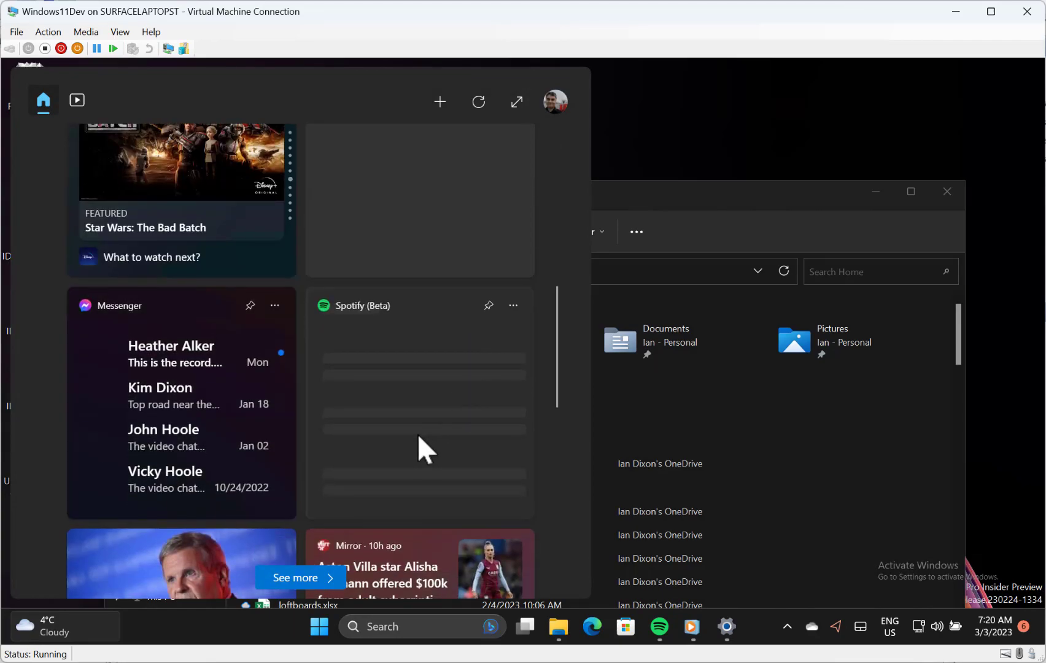
{"action": "scroll", "scroll_direction": "down", "scroll_amount": 3}
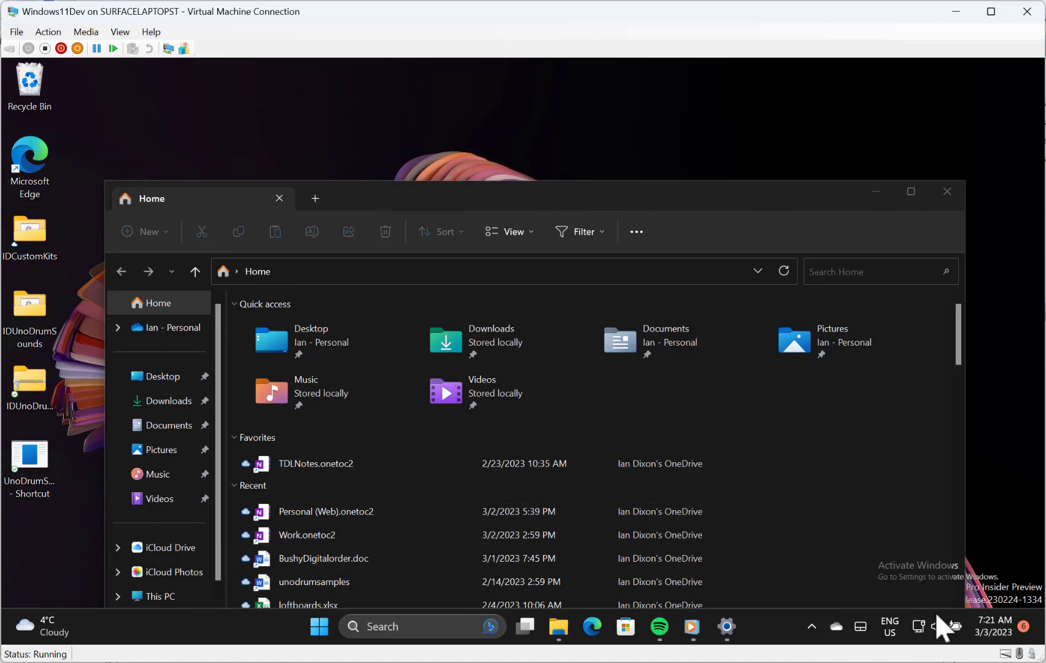
Step: Return to the Sound output page showing separate volume levels per app
{"action": "left_click", "coordinate": [932, 627]}
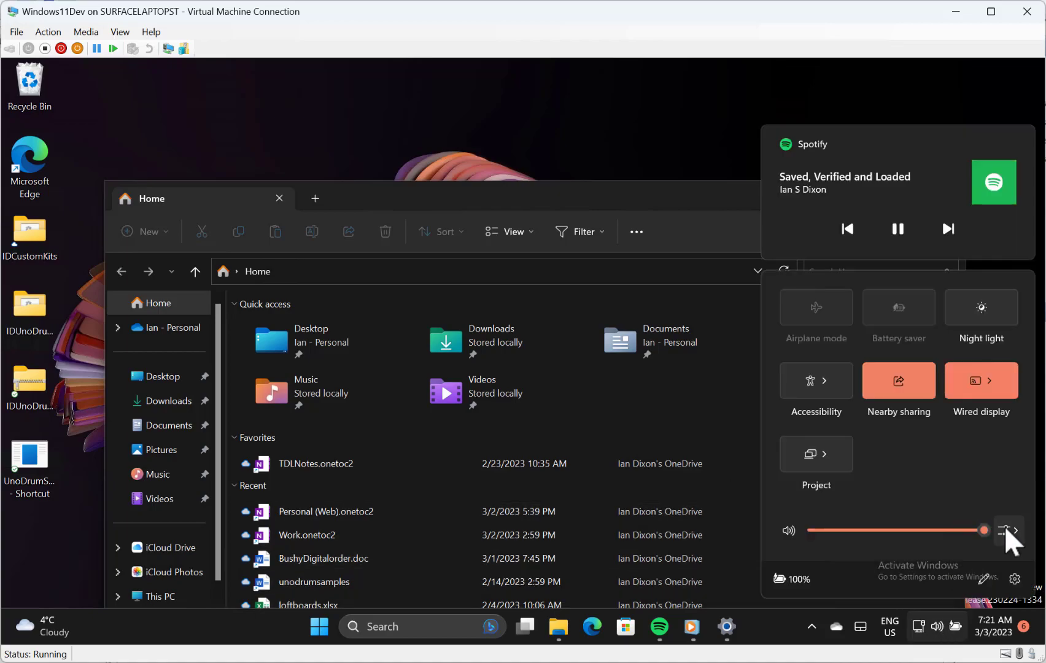
{"action": "left_click", "coordinate": [1006, 529]}
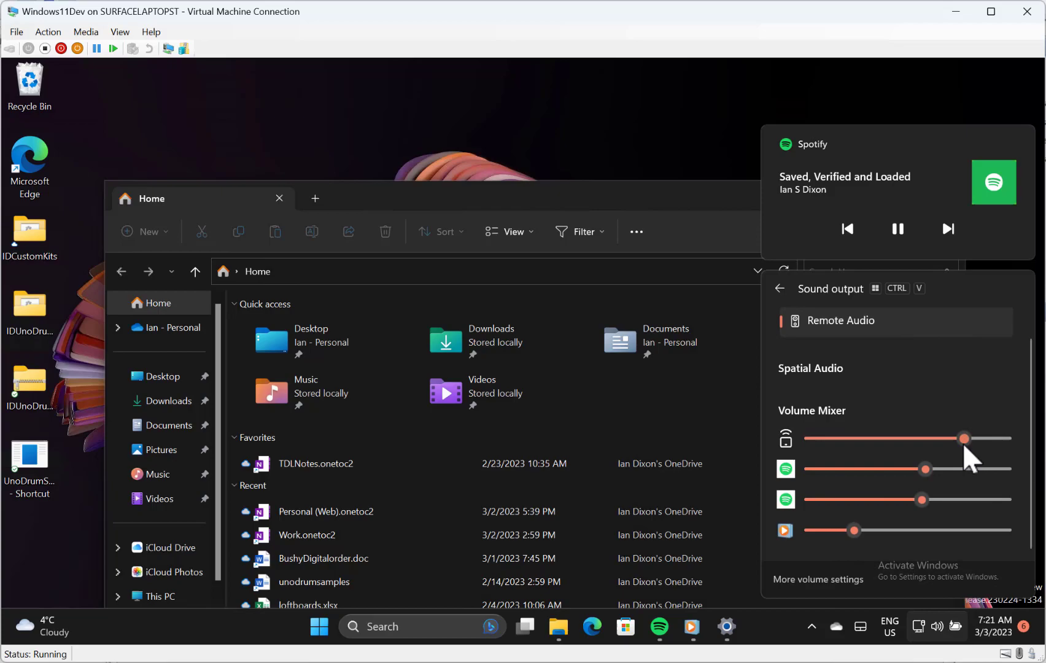